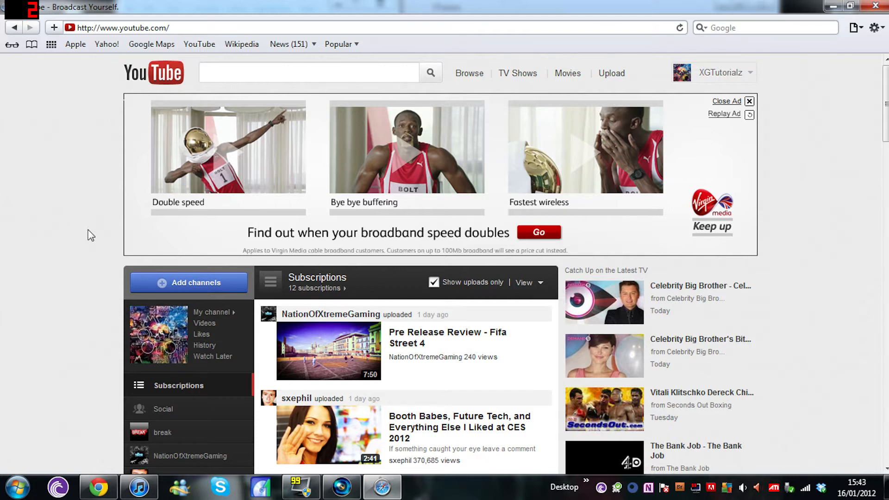
Open Video Manager from My channel and scroll through the seven uploaded videos
left_click(212, 312)
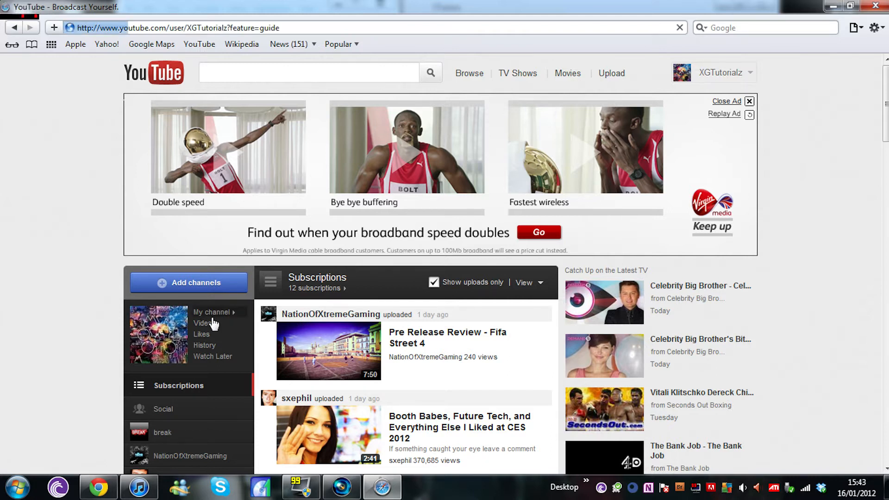
left_click(213, 313)
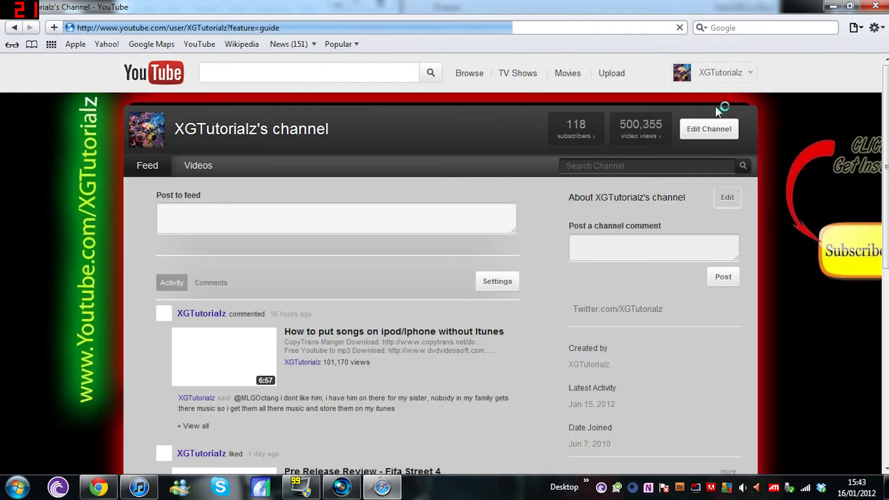
left_click(730, 72)
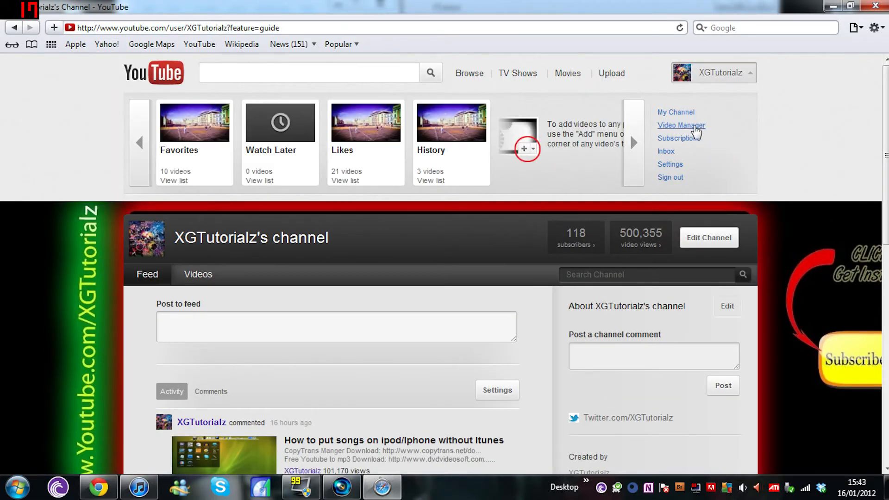
left_click(681, 125)
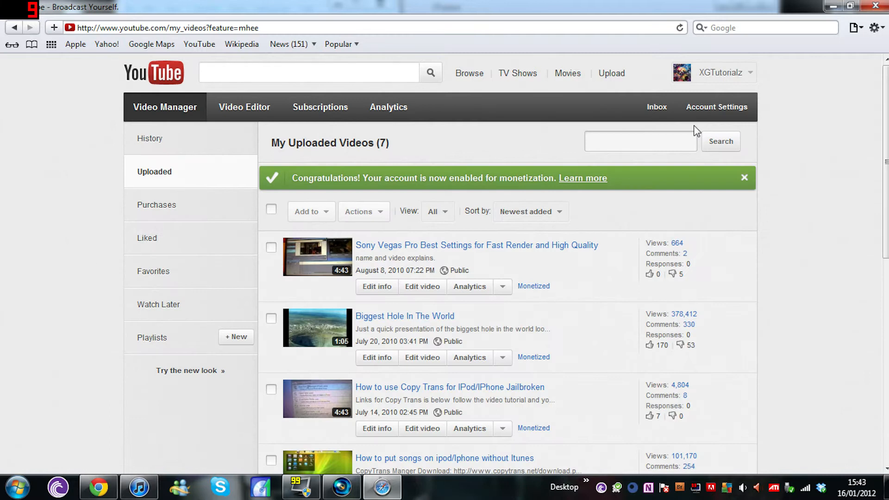
mouse_move(449, 276)
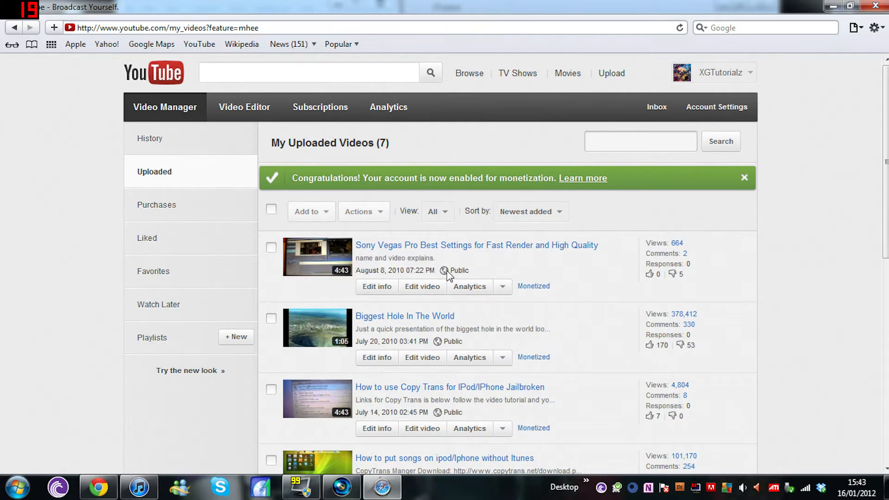
mouse_move(397, 281)
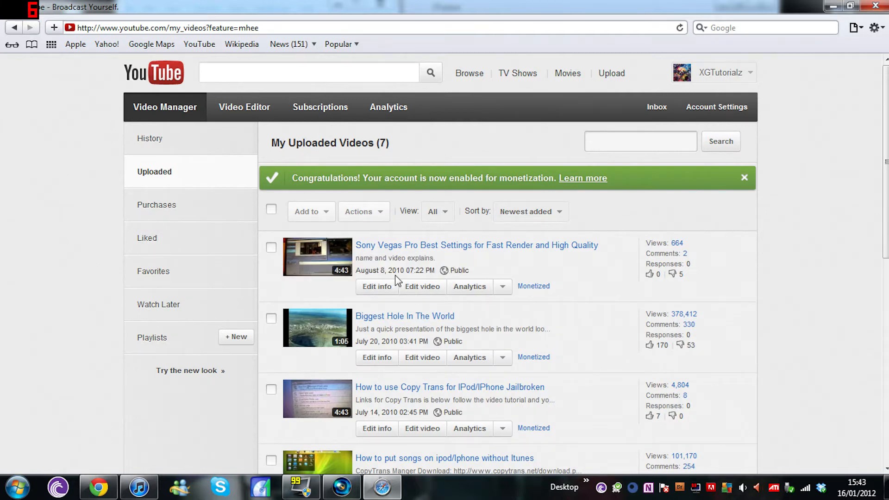
scroll("down", 3)
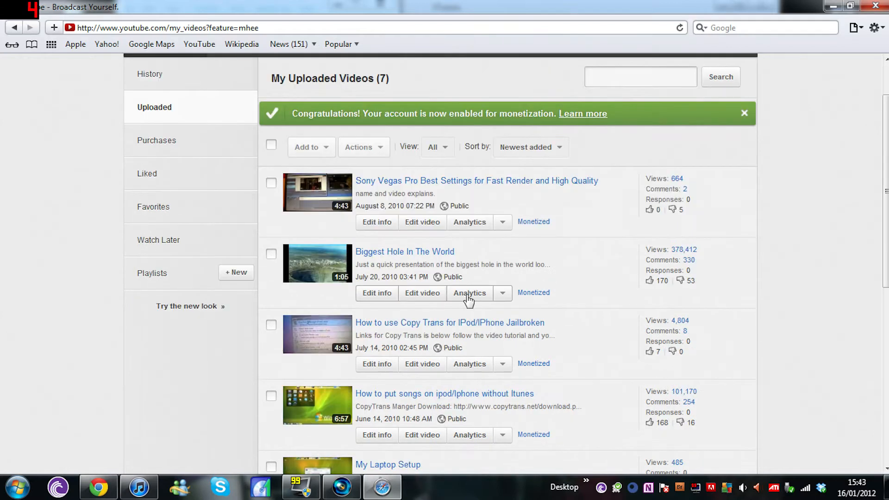
scroll("down", 3)
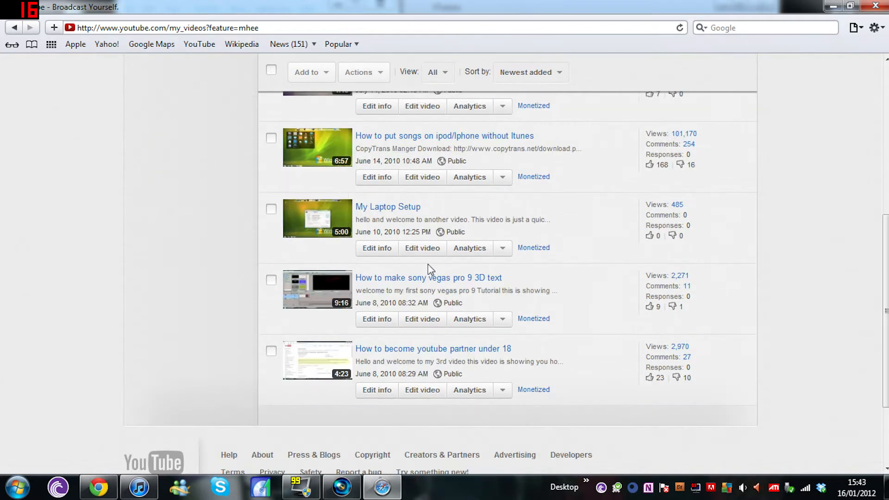
scroll("up", 3)
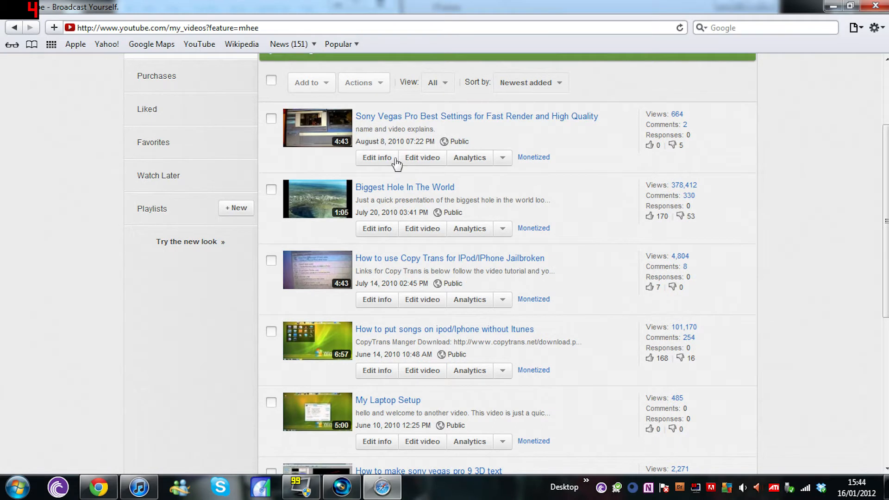
mouse_move(684, 190)
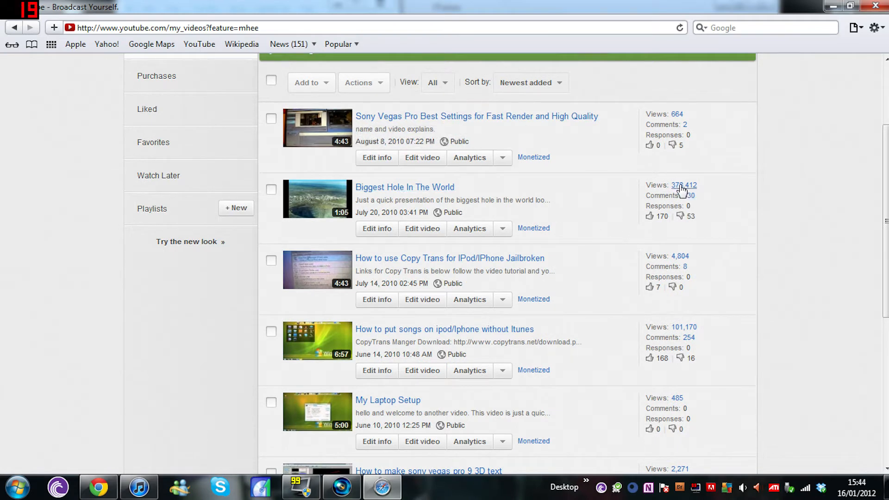
scroll("up", 3)
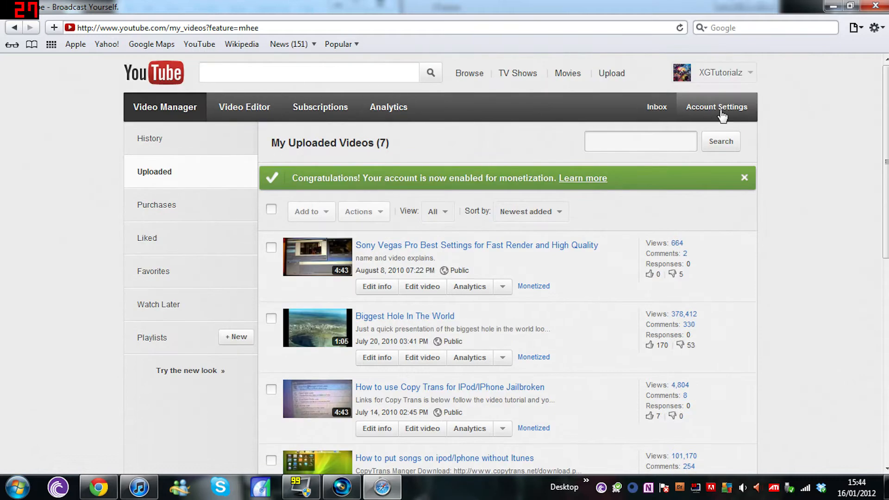
mouse_move(362, 174)
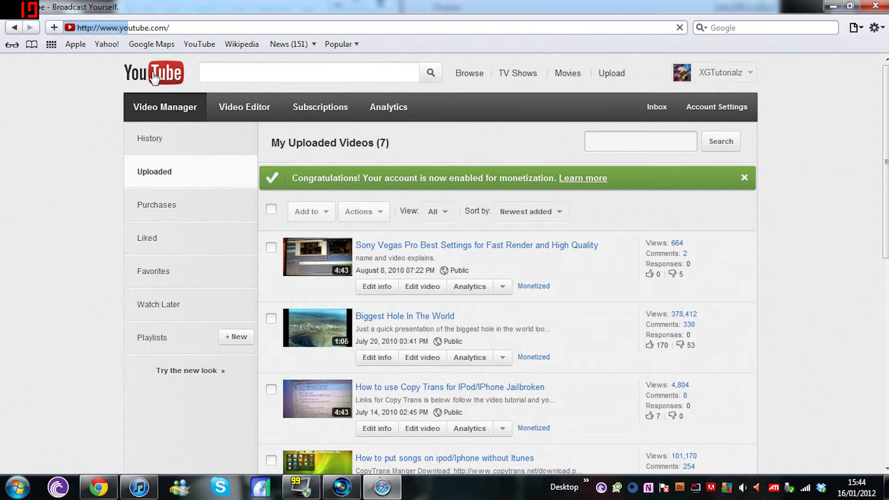
Return to the YouTube home page and enter google.com in the address bar
left_click(154, 73)
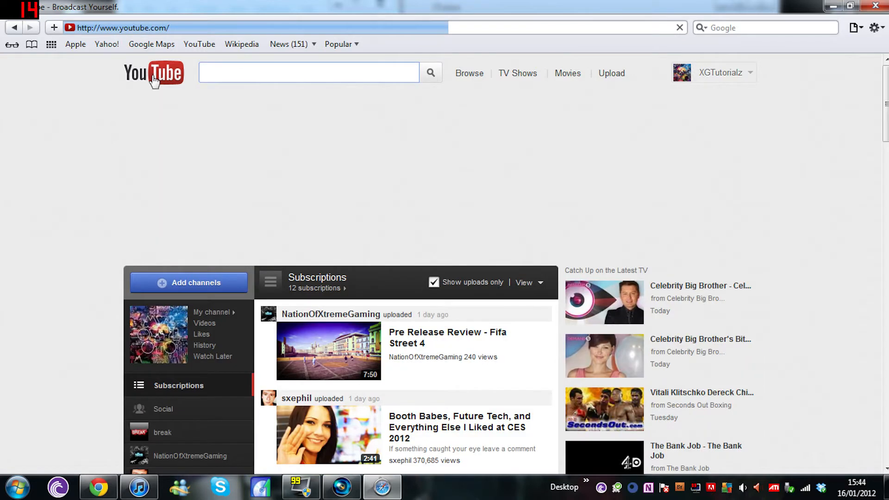
left_click(153, 73)
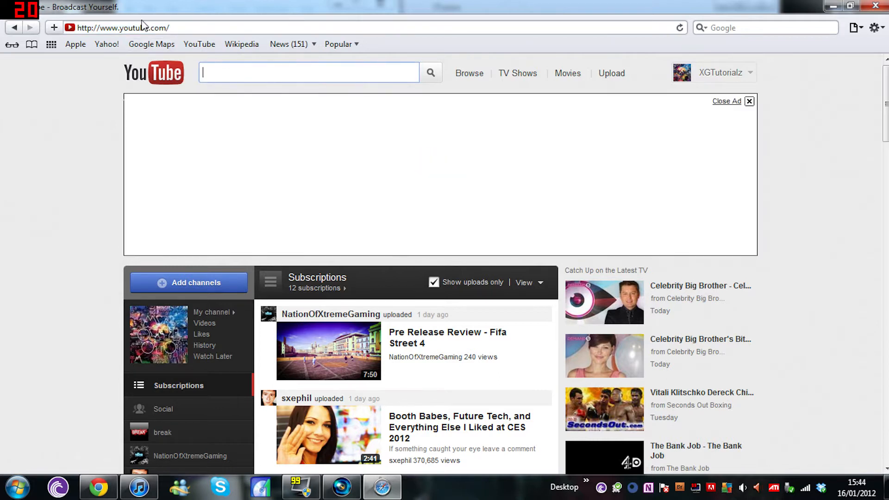
left_click(749, 101)
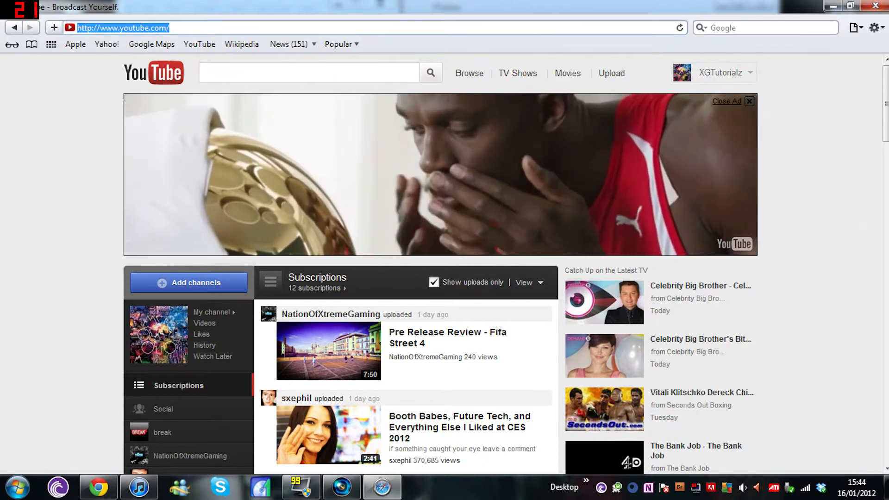
type("g")
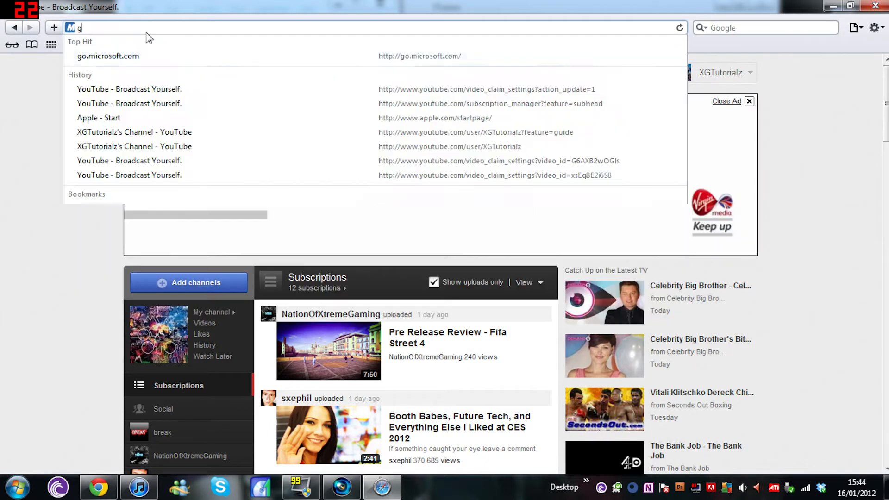
type("oogle.com/")
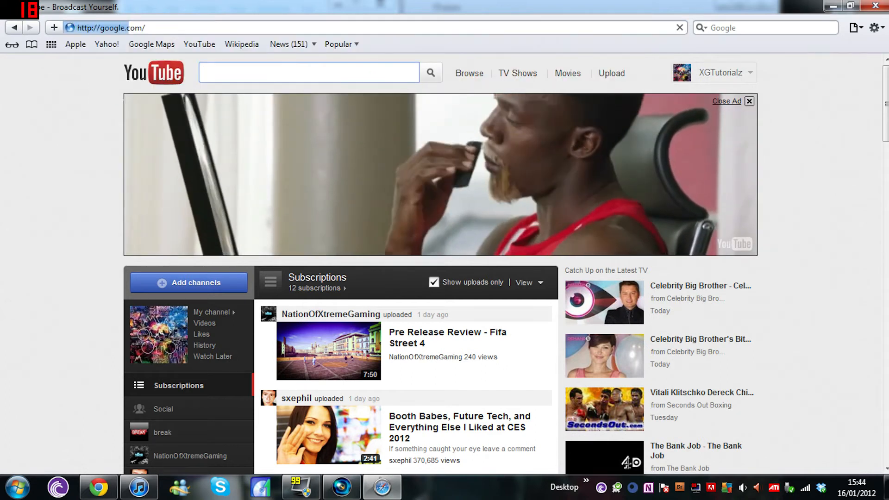
Load google.com and place the cursor in the empty Google UK search box
key("Return")
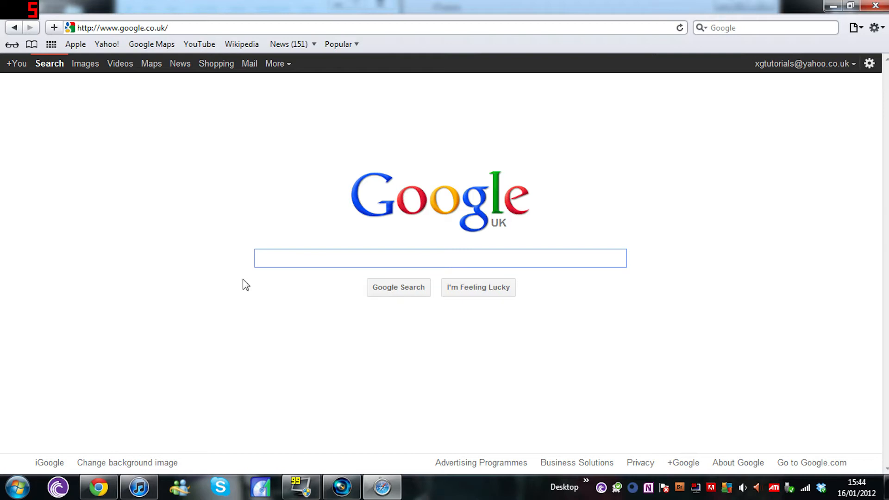
left_click(440, 258)
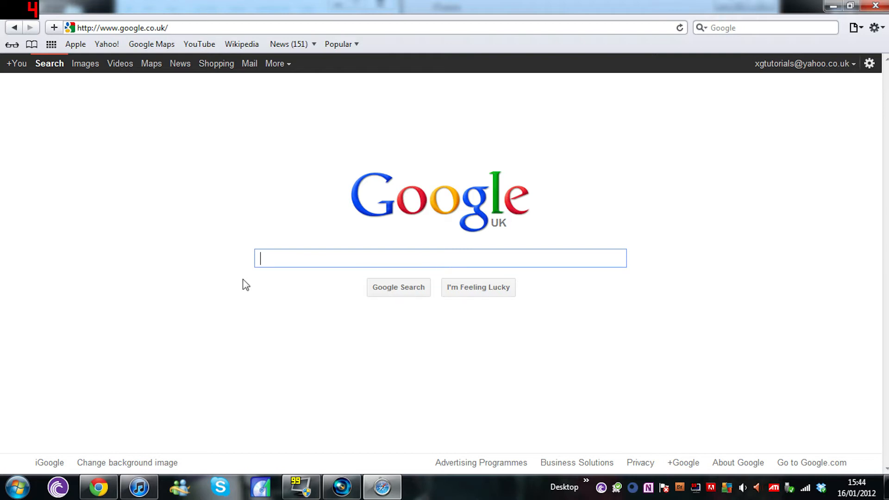
mouse_move(281, 278)
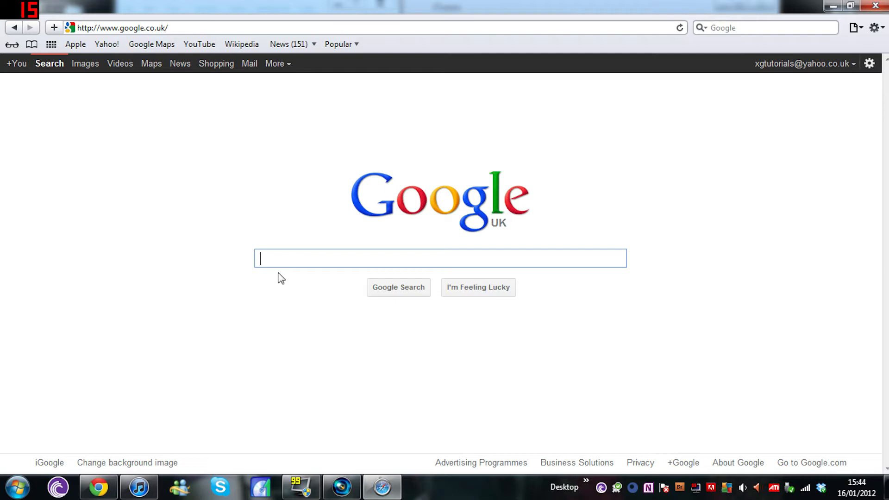
mouse_move(273, 244)
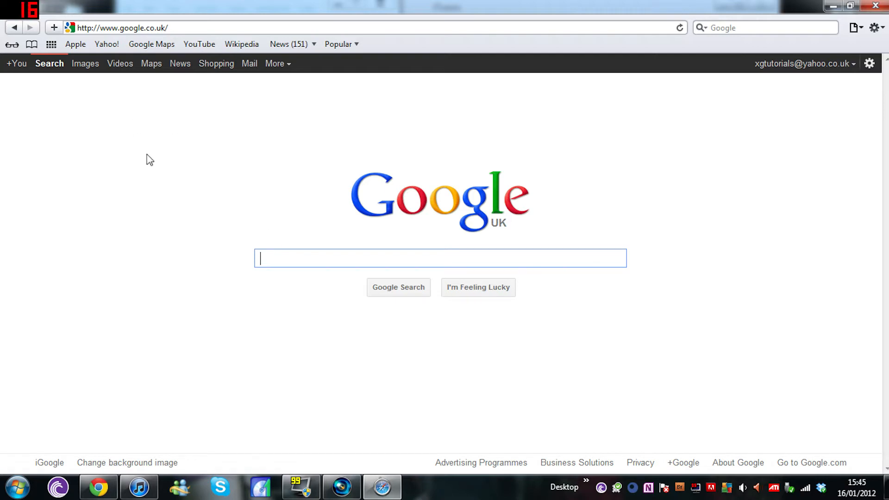
mouse_move(286, 200)
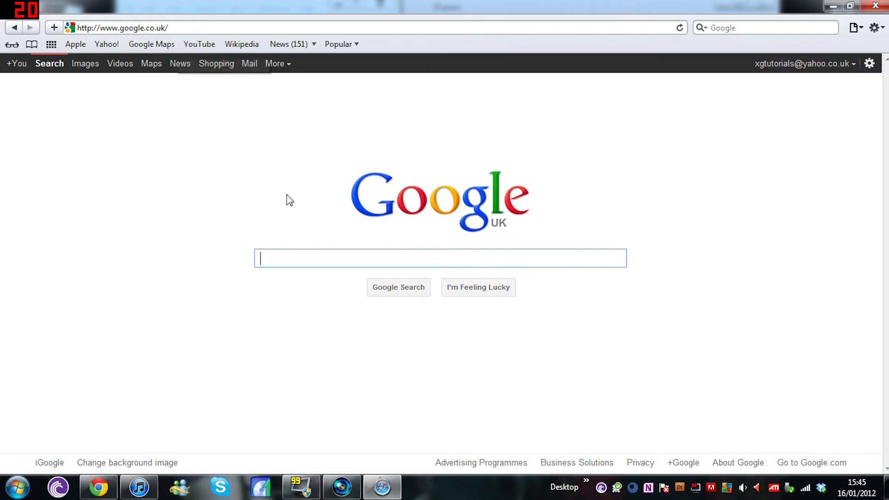
Back on YouTube, scroll the comments and highlight the one asking how to get songs
left_click(199, 44)
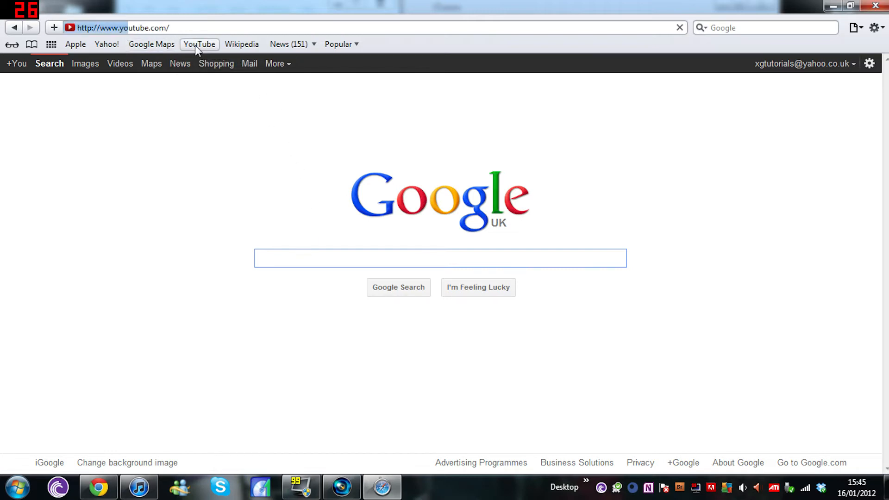
left_click(199, 44)
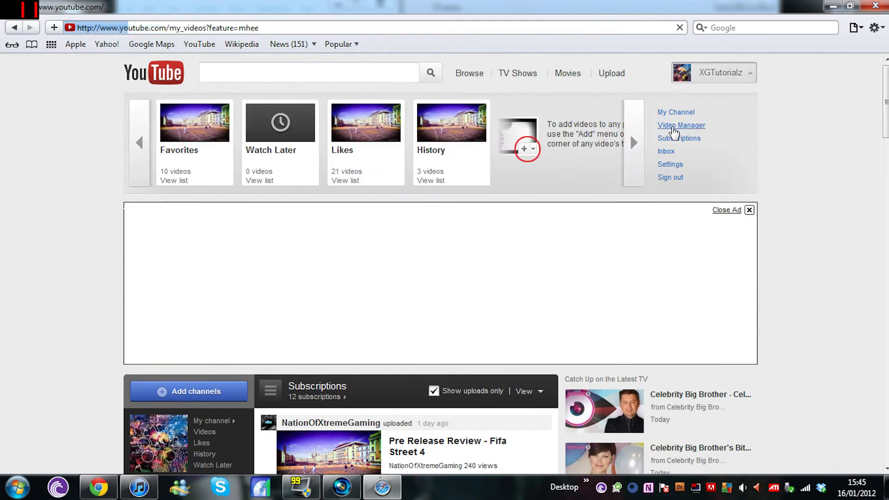
left_click(681, 125)
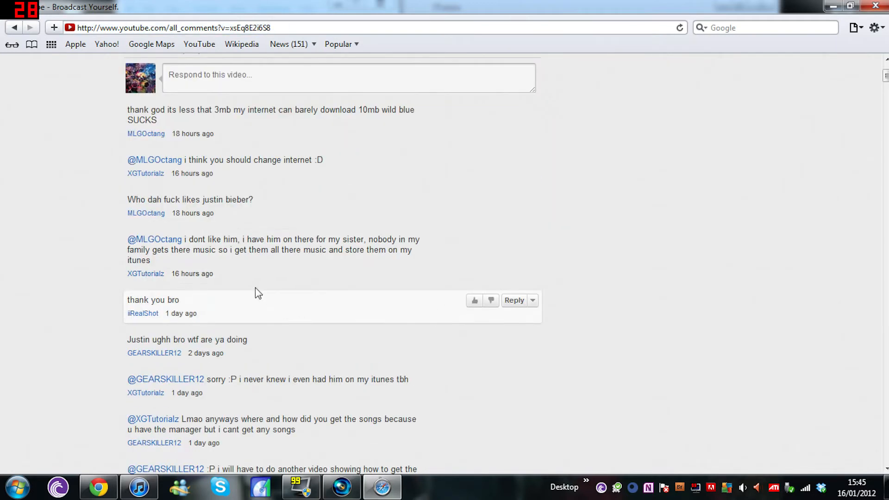
scroll("down", 3)
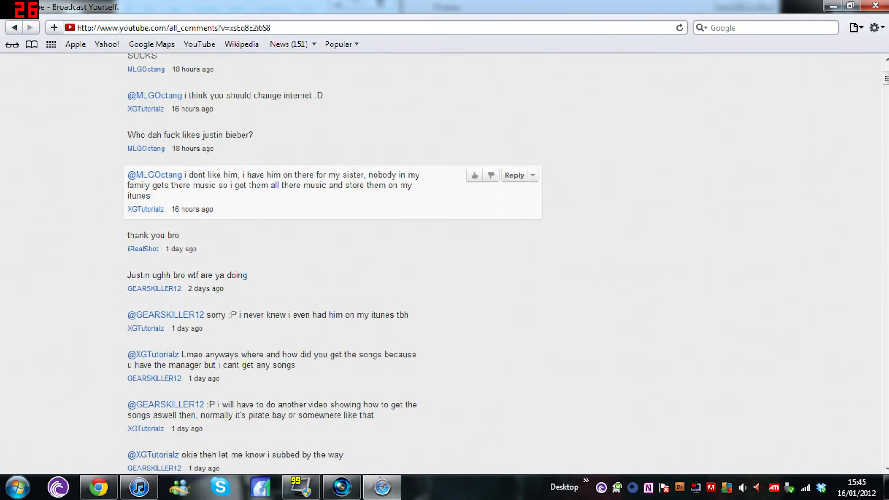
scroll("down", 3)
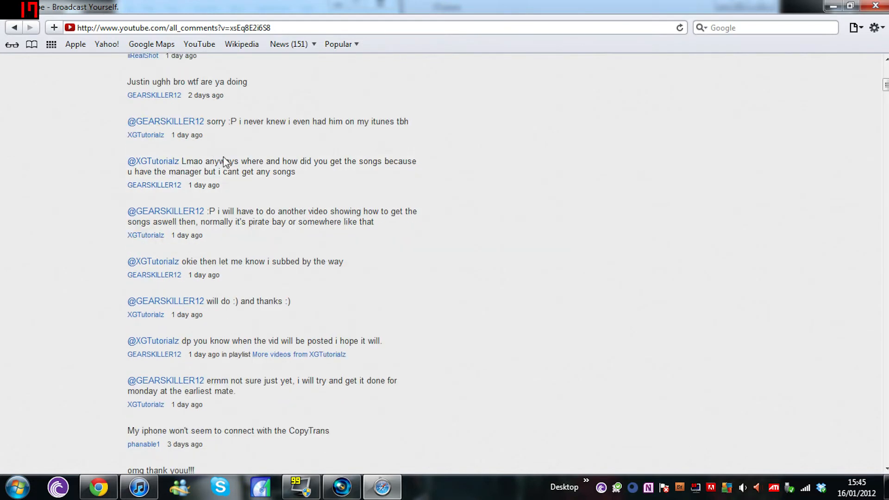
double_click(194, 161)
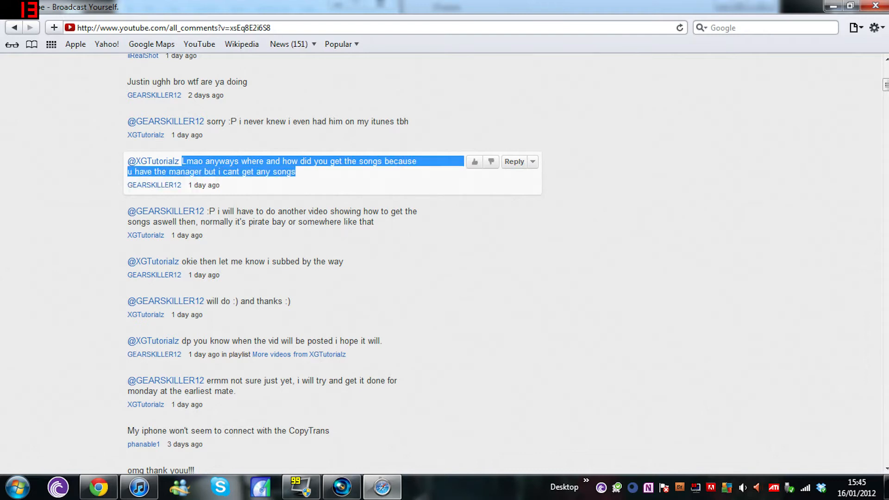
scroll("up", 3)
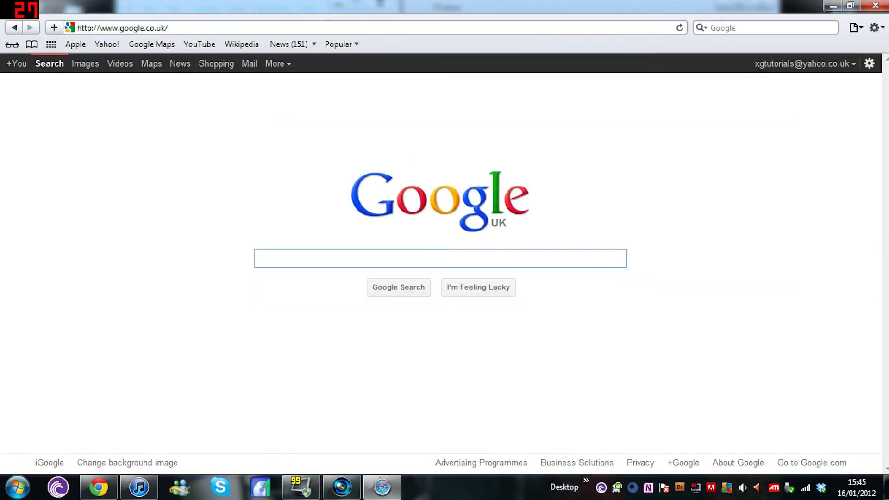
Go to thepiratebay.org and search 'Sum 41' without the stray #, limited to Audio
type("the pir")
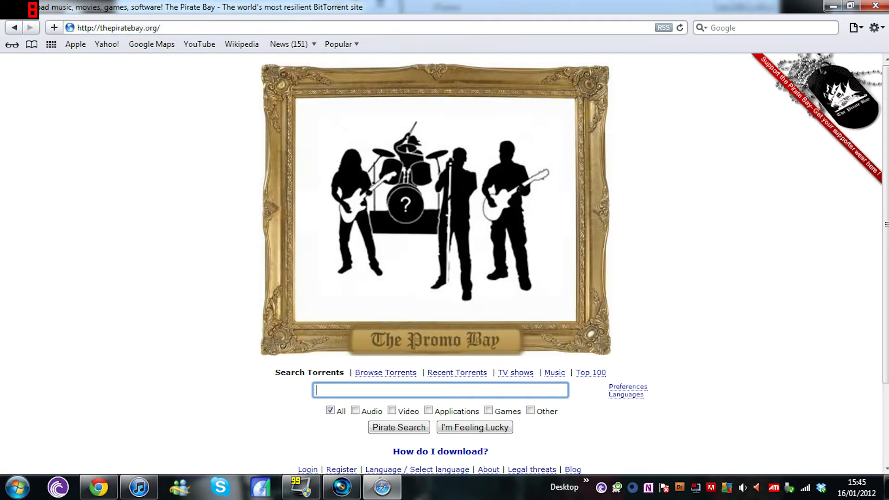
type("Sum 4")
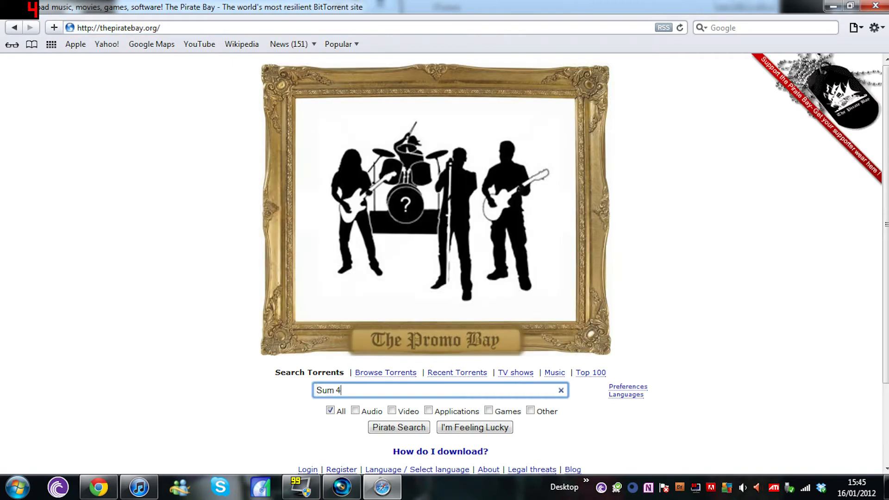
type("1#")
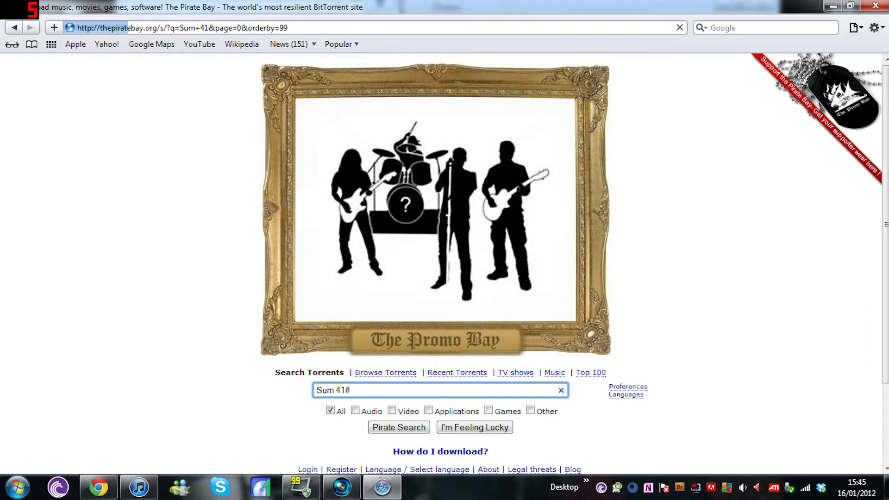
left_click(399, 427)
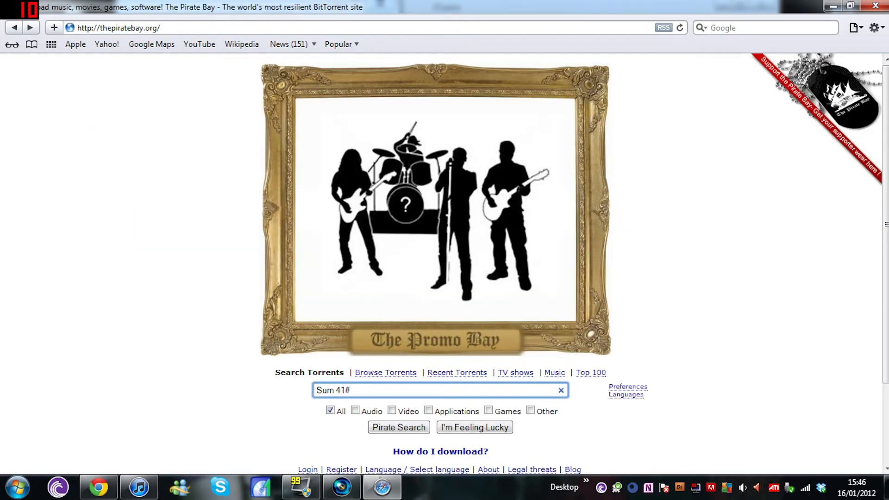
key("Backspace")
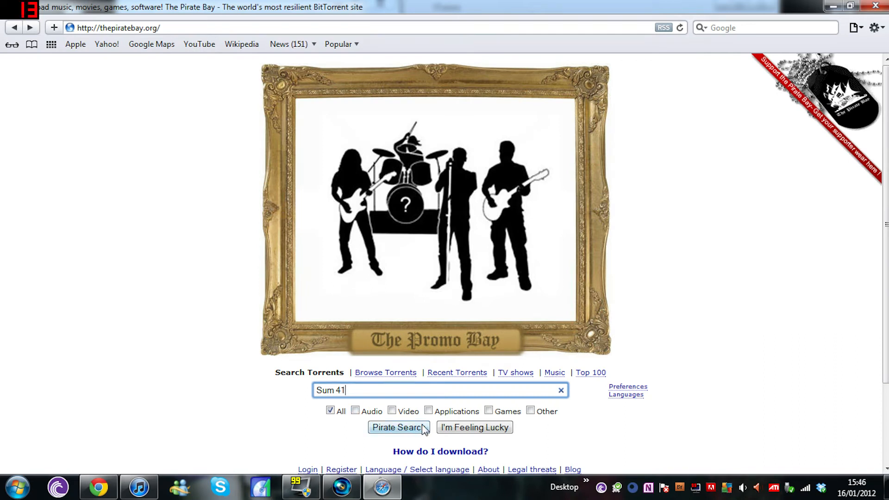
left_click(355, 411)
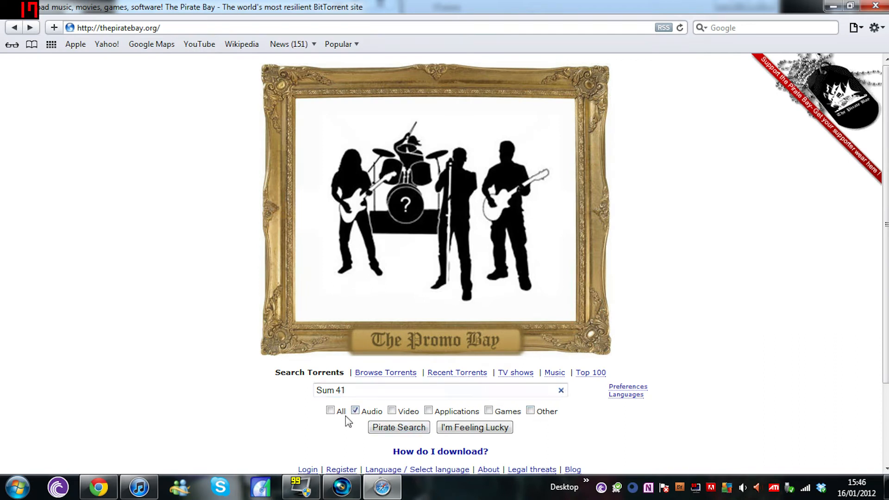
Run the Sum 41 audio search and open SUM 41 - DISCOGRAPHY [CHANNEL NEO]
left_click(398, 427)
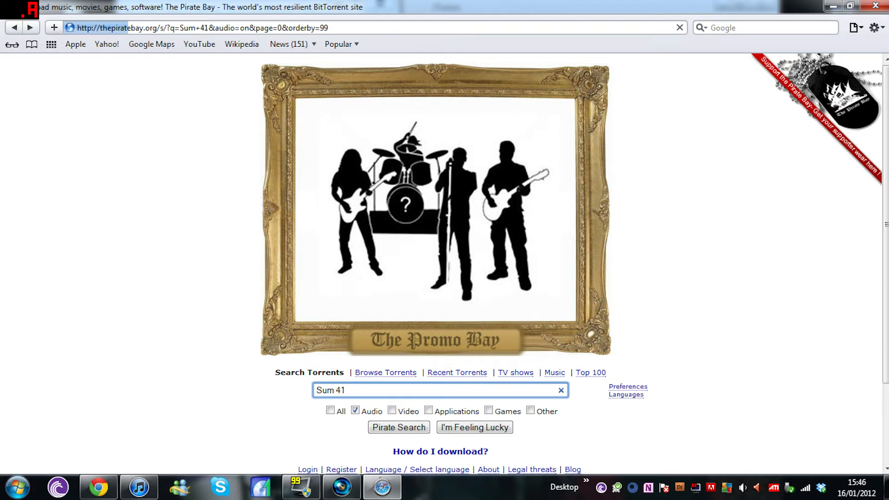
left_click(399, 427)
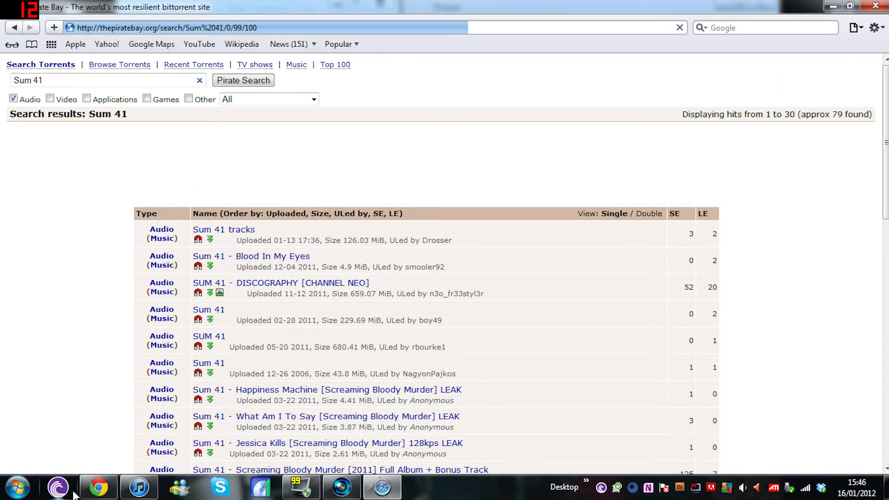
scroll("down", 3)
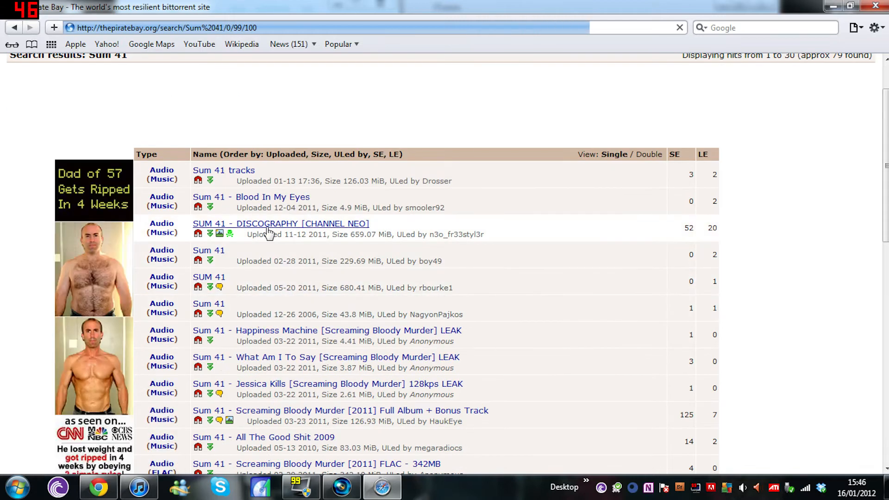
mouse_move(267, 223)
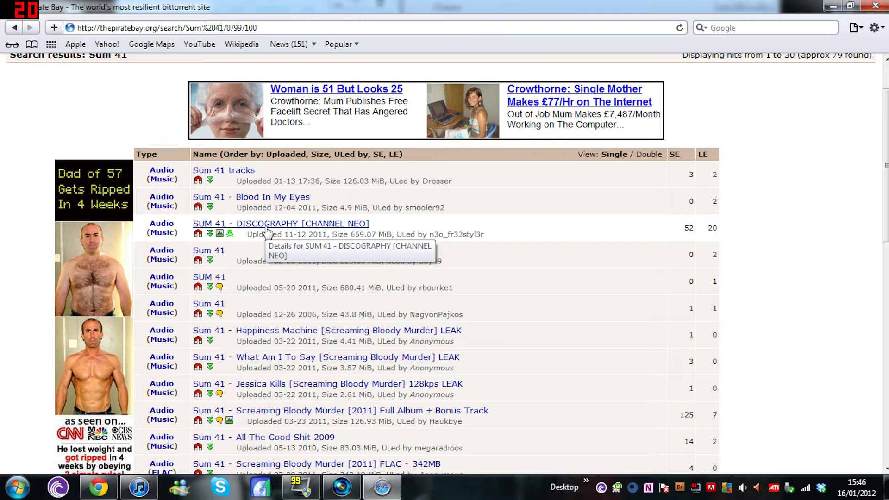
left_click(281, 223)
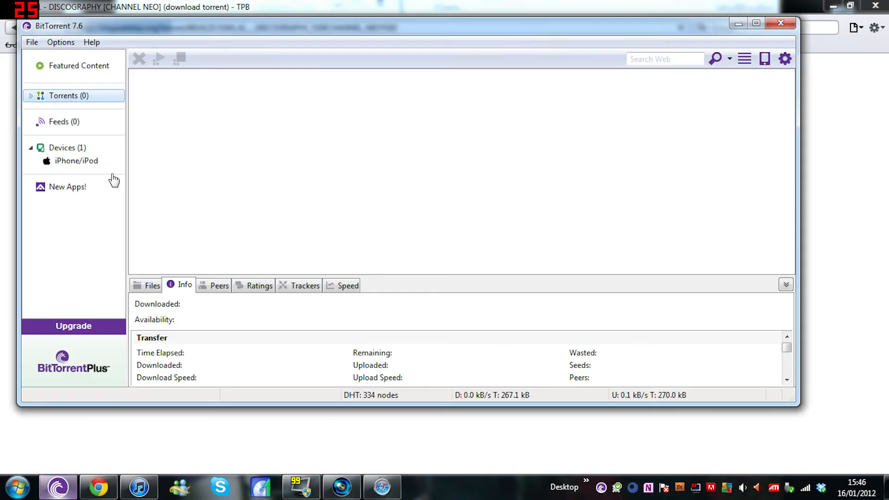
mouse_move(179, 88)
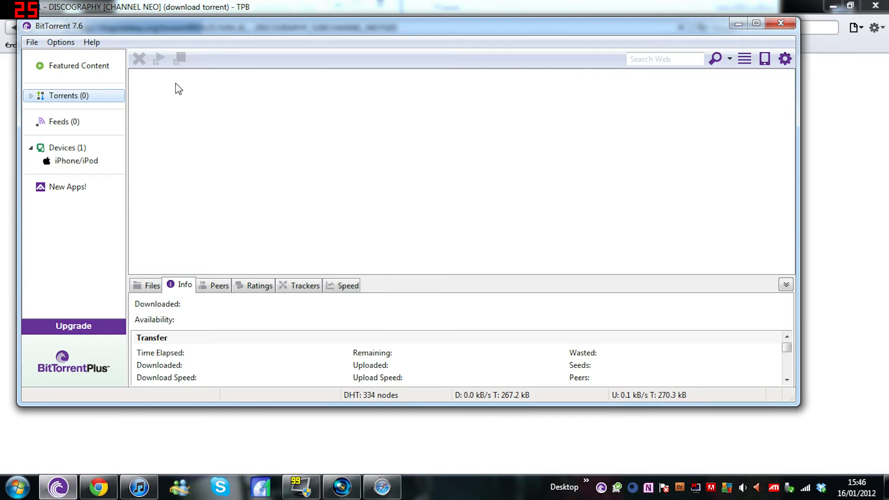
mouse_move(109, 148)
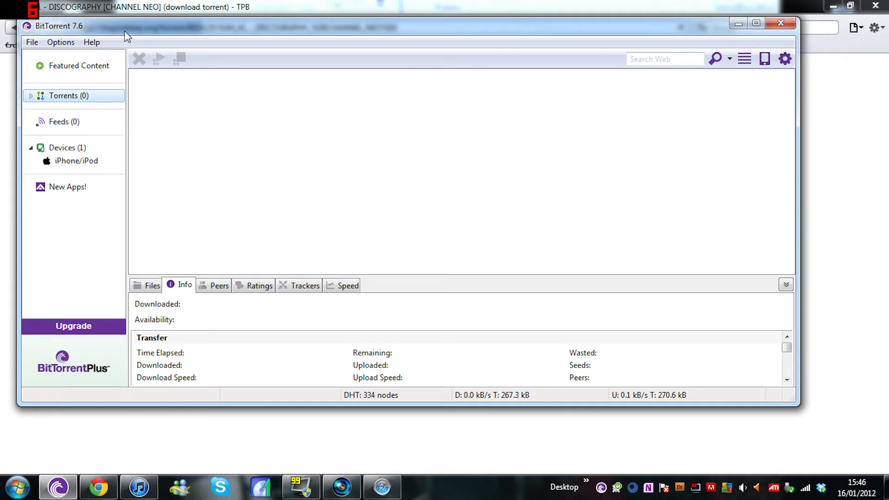
mouse_move(781, 23)
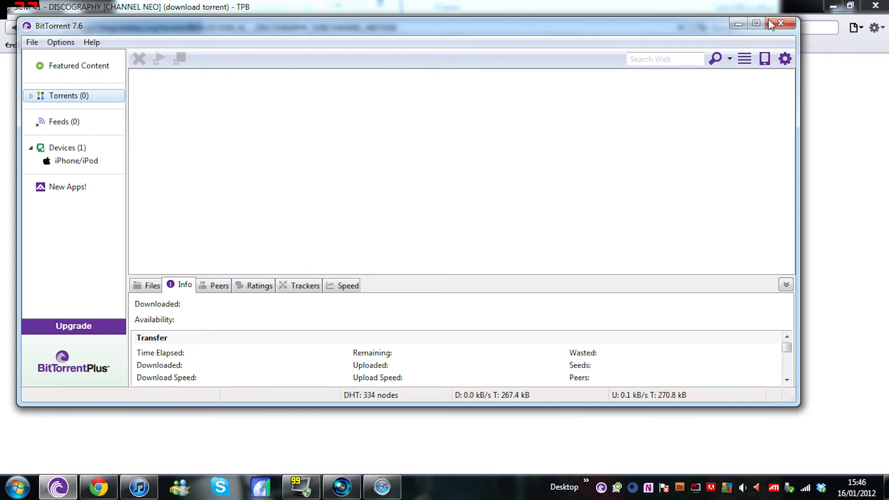
mouse_move(748, 23)
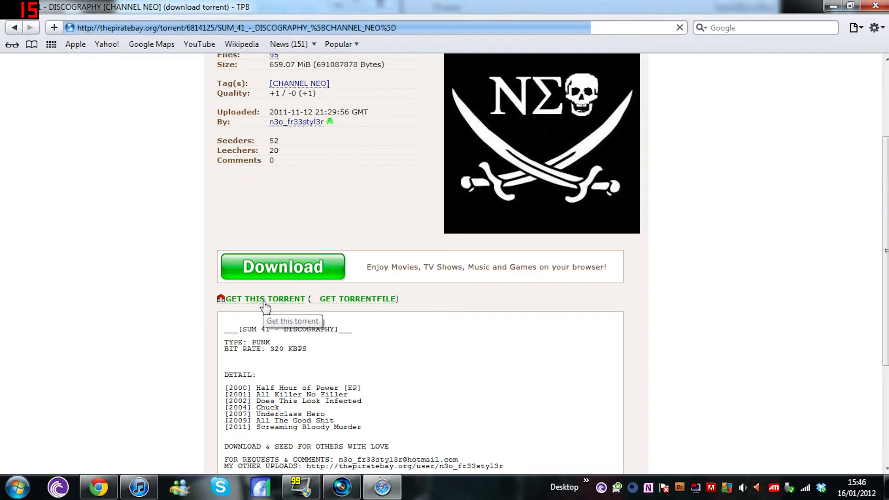
Download the Sum 41 discography torrent in BitTorrent, then open the home folder in Explorer
scroll("down", 3)
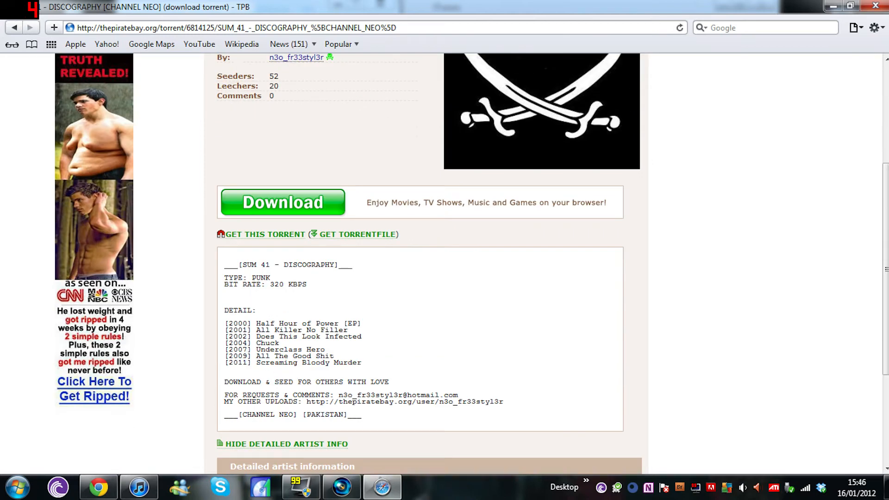
mouse_move(307, 316)
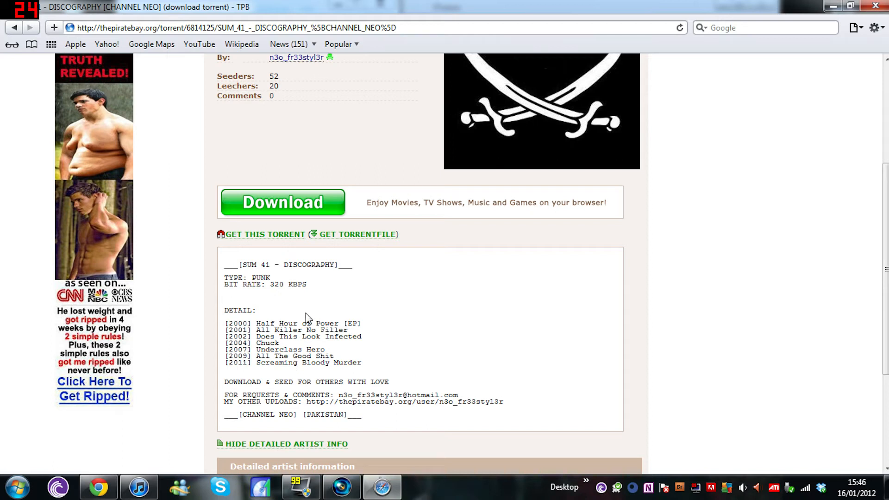
left_click(282, 203)
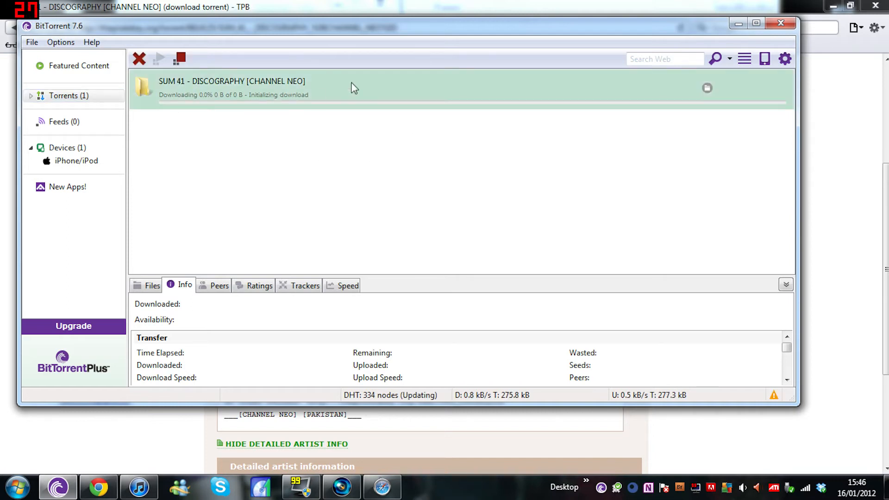
left_click(139, 59)
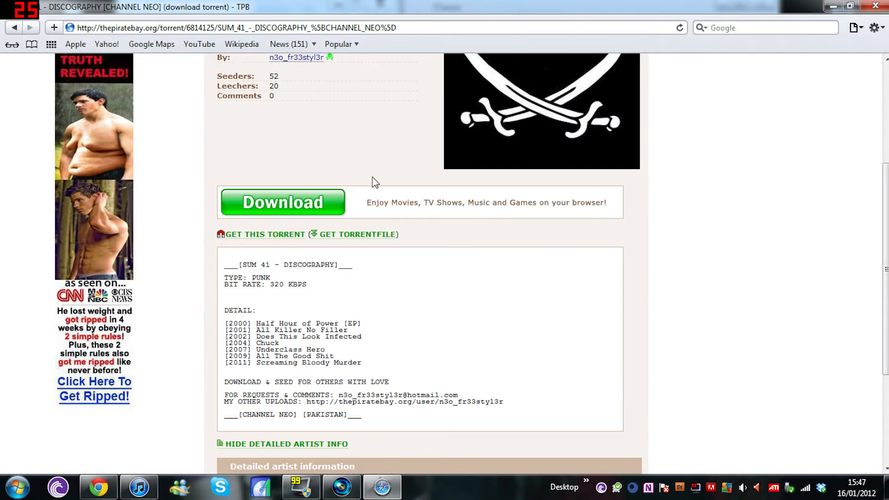
left_click(13, 487)
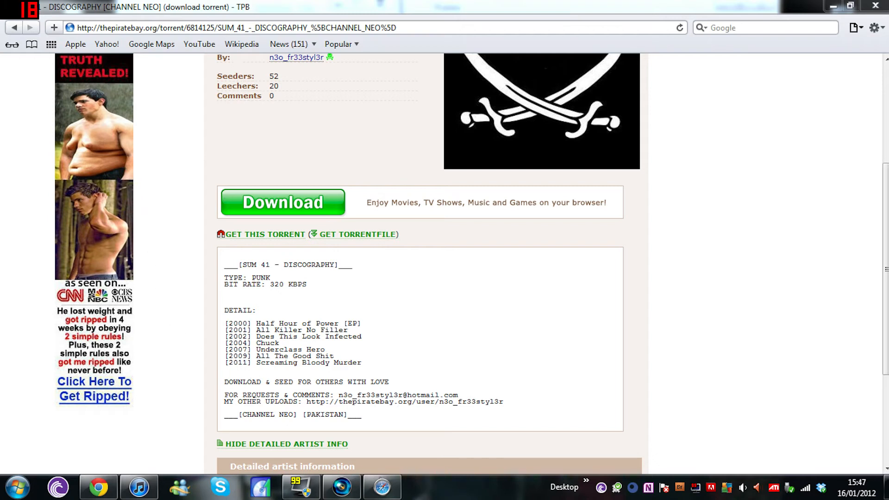
left_click(422, 487)
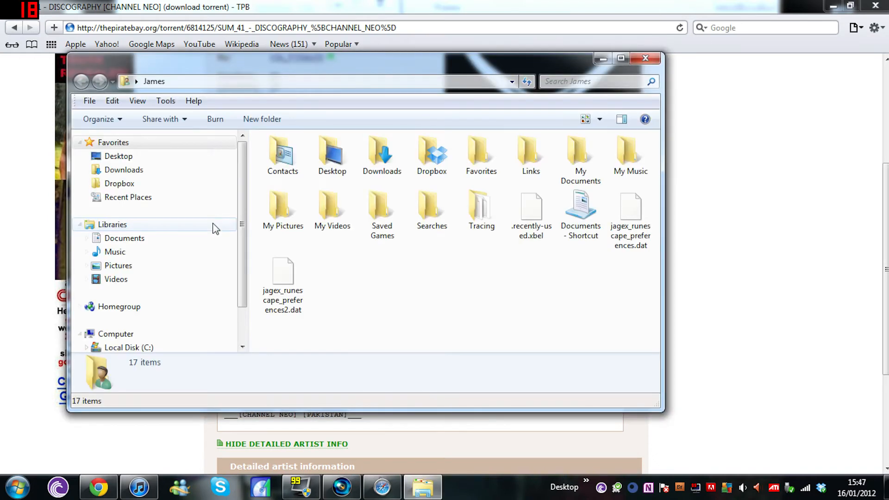
In Downloads, delete the old torrent files and wordpress-3.3.1.zip, then close the window
double_click(382, 156)
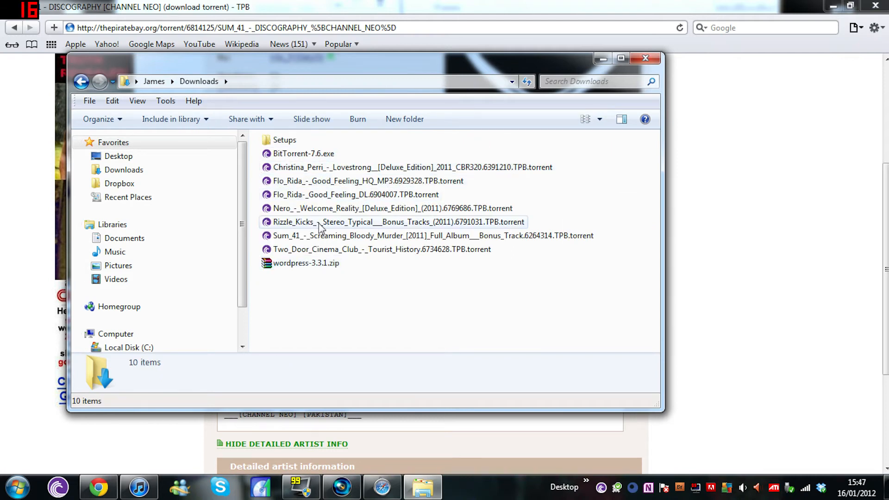
left_click(382, 249)
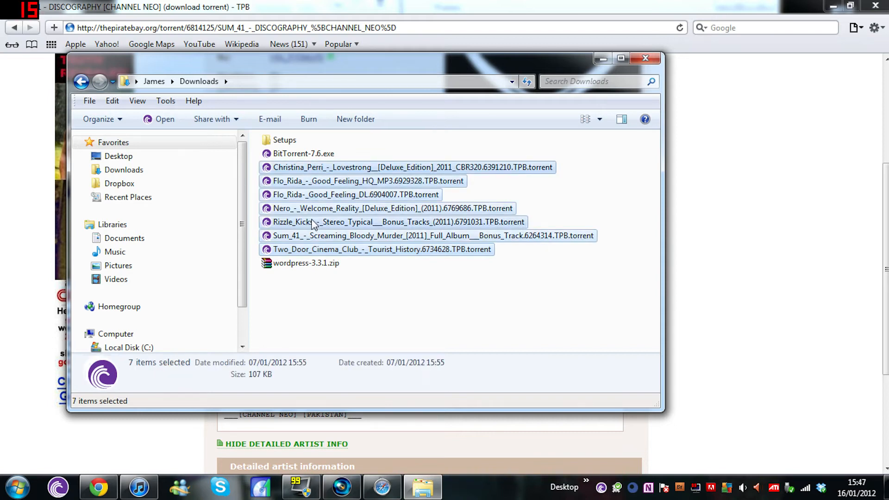
mouse_move(352, 199)
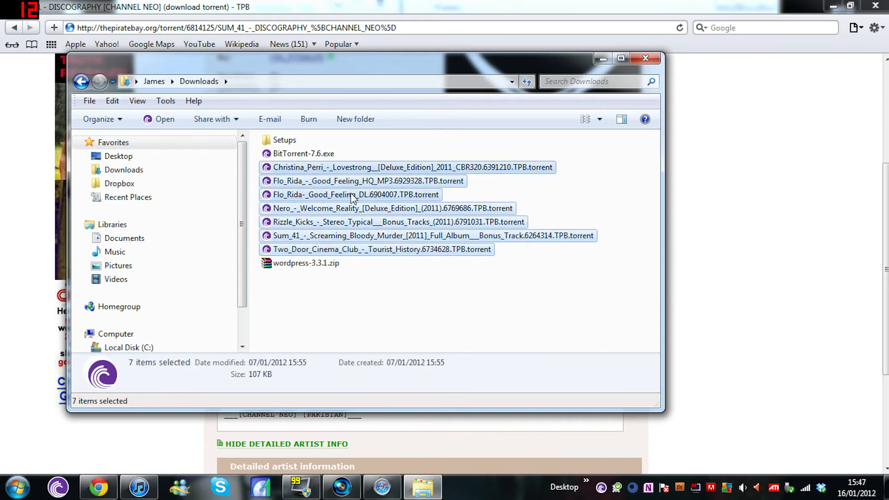
key("Delete")
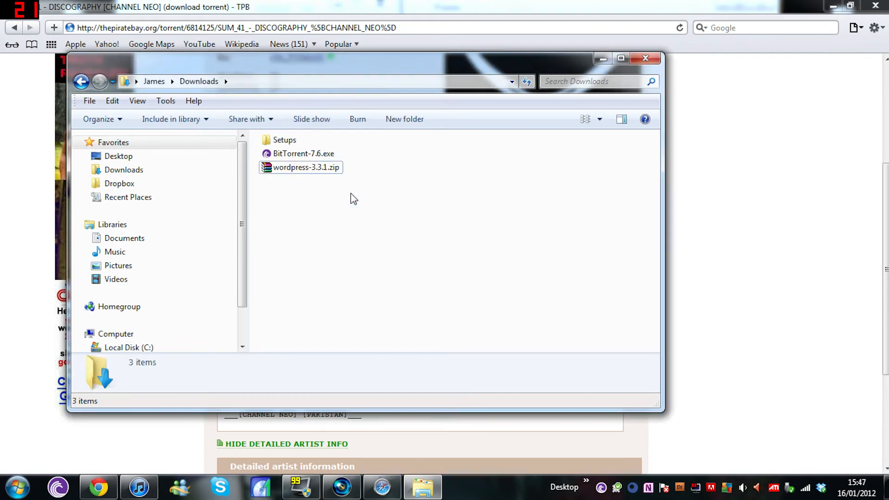
left_click(306, 168)
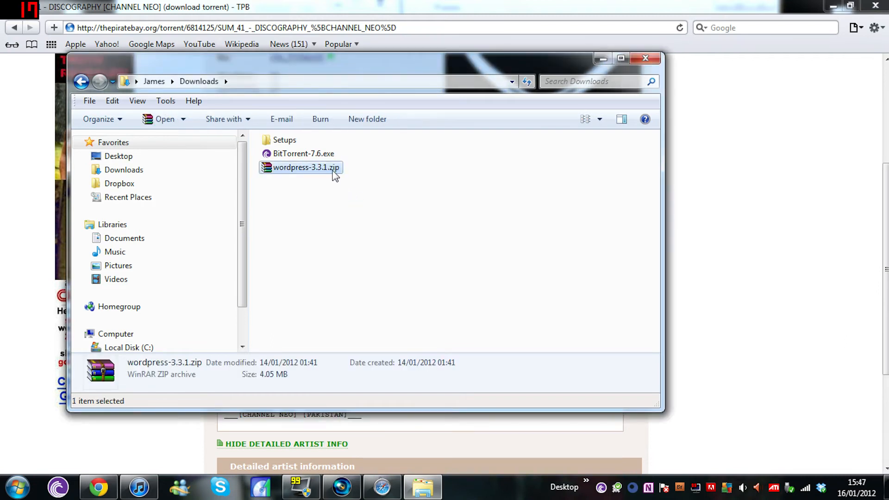
key("Delete")
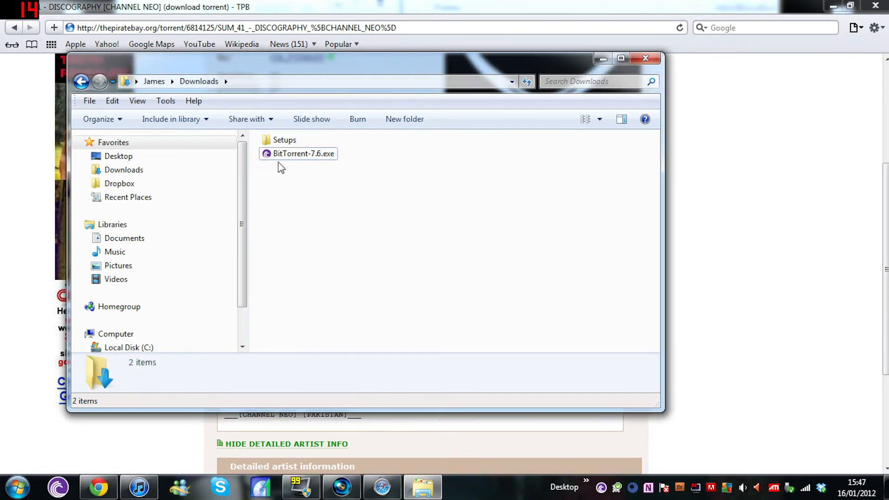
left_click(645, 58)
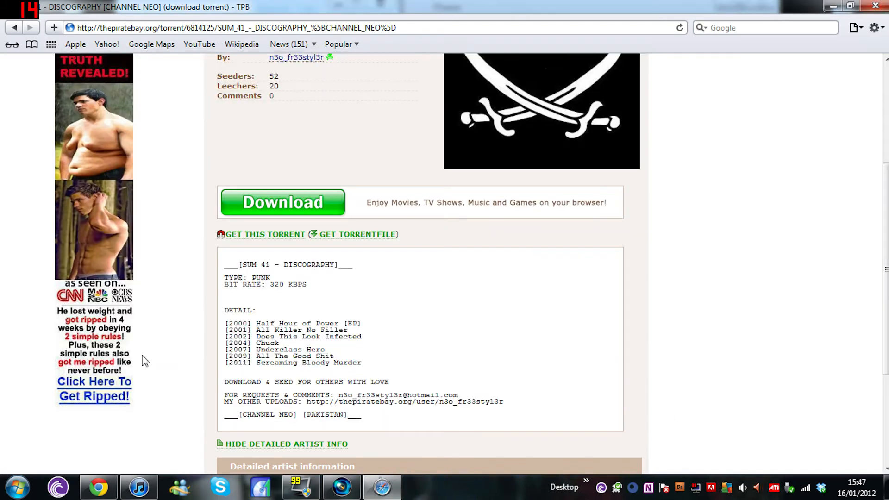
mouse_move(190, 183)
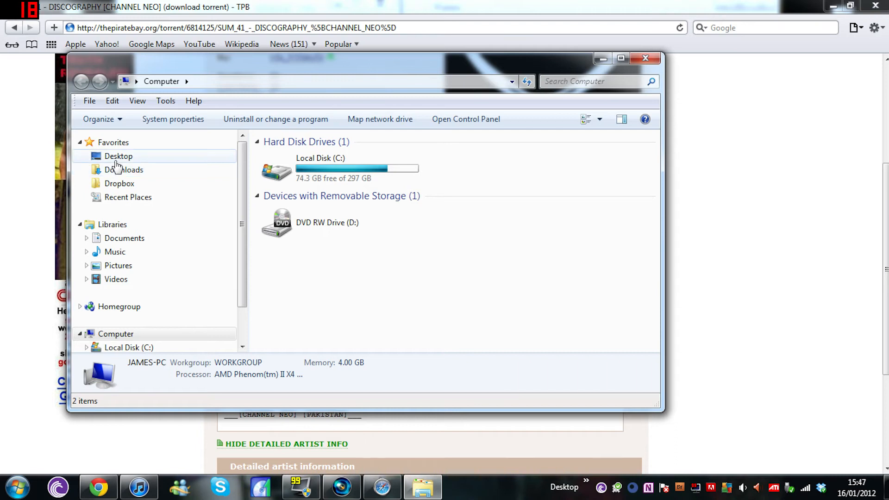
Browse the Music library to the My Chemical Romance album folders, then bring iTunes forward
left_click(118, 156)
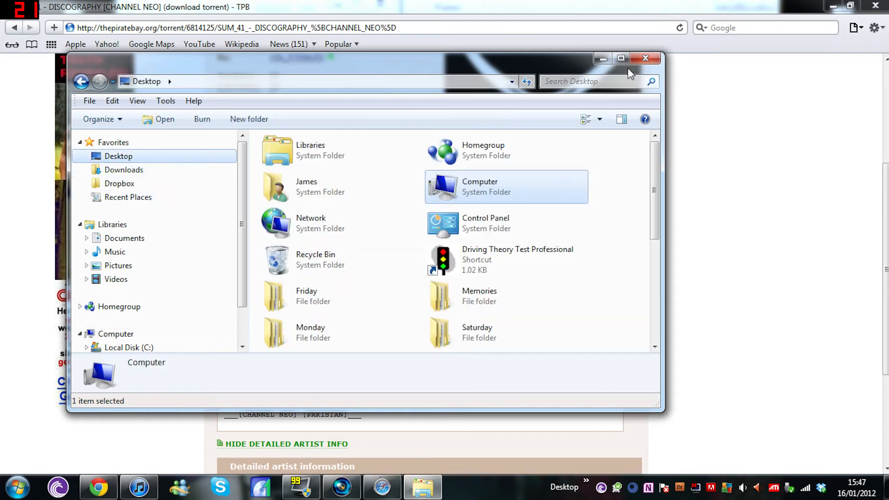
left_click(14, 487)
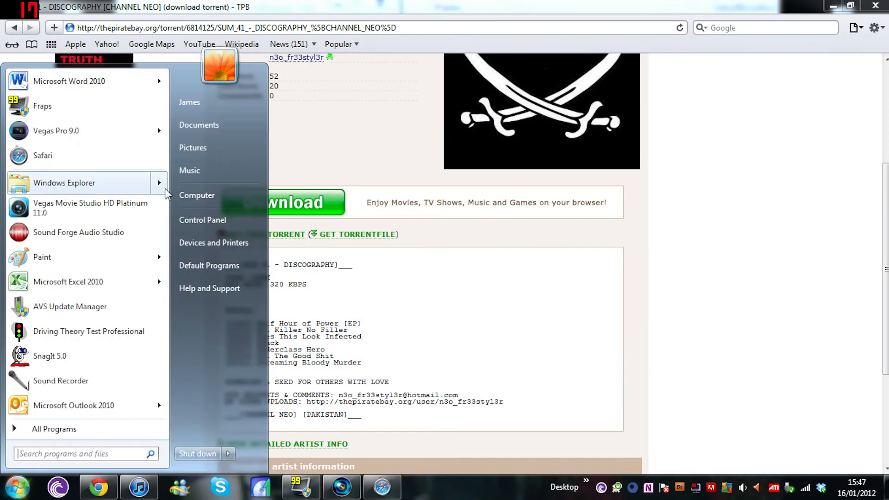
left_click(189, 170)
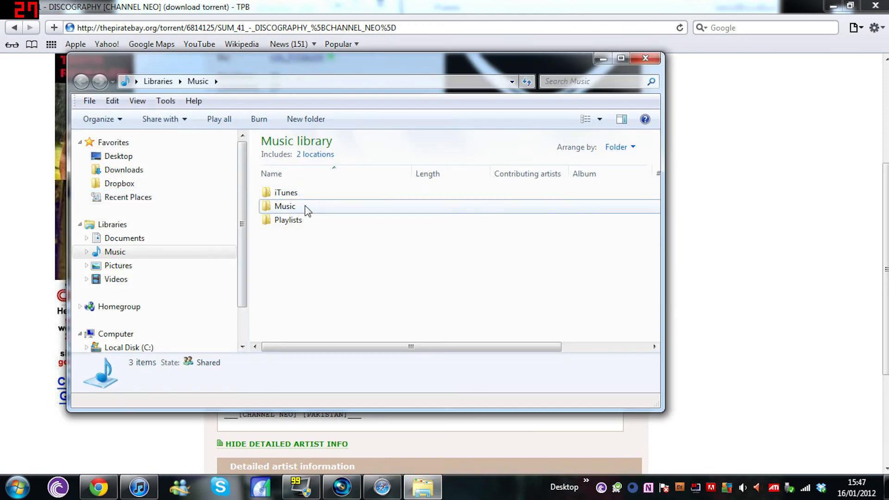
double_click(284, 206)
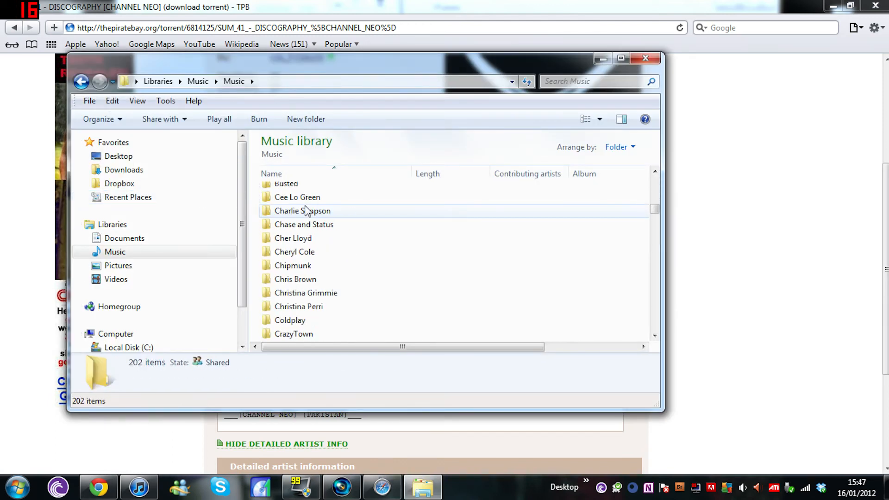
scroll("down", 3)
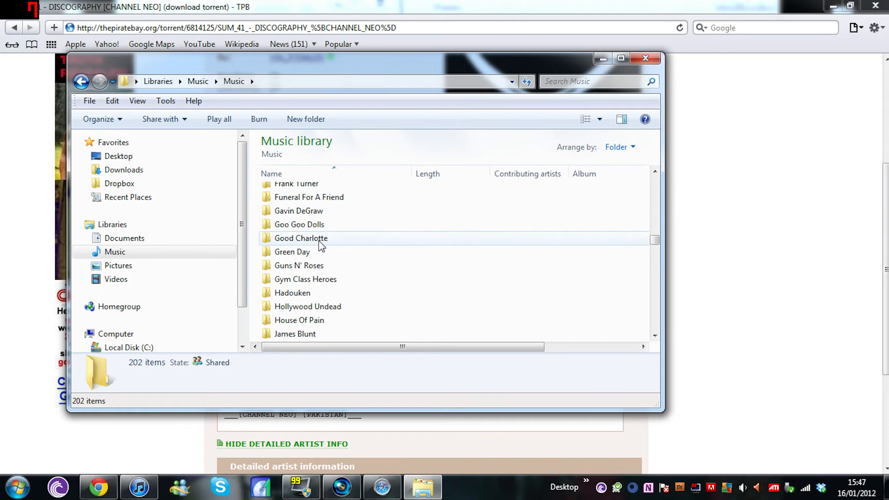
scroll("down", 3)
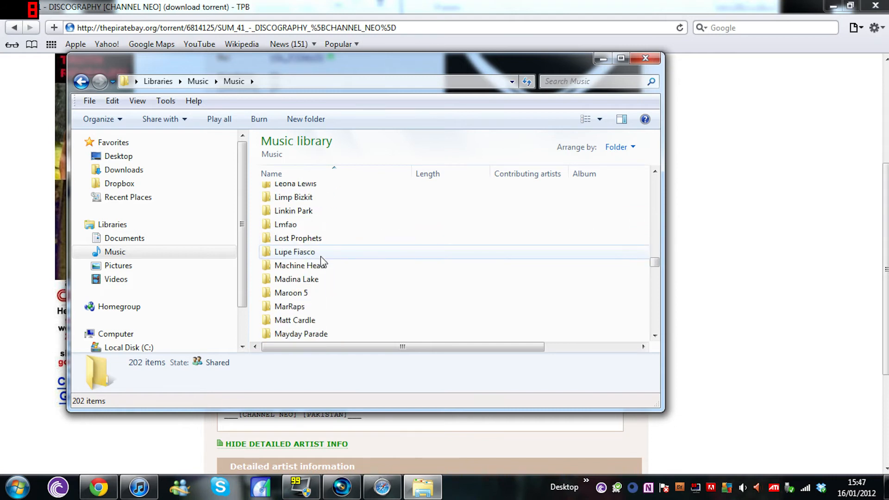
scroll("down", 3)
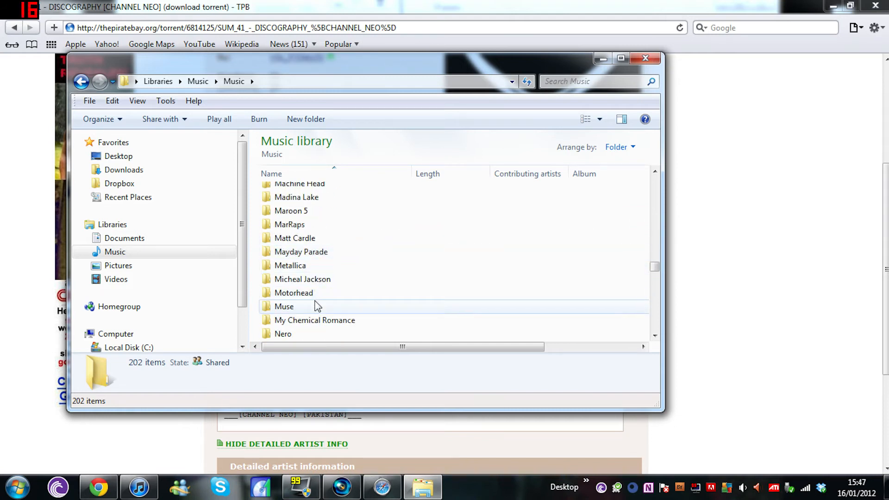
double_click(314, 320)
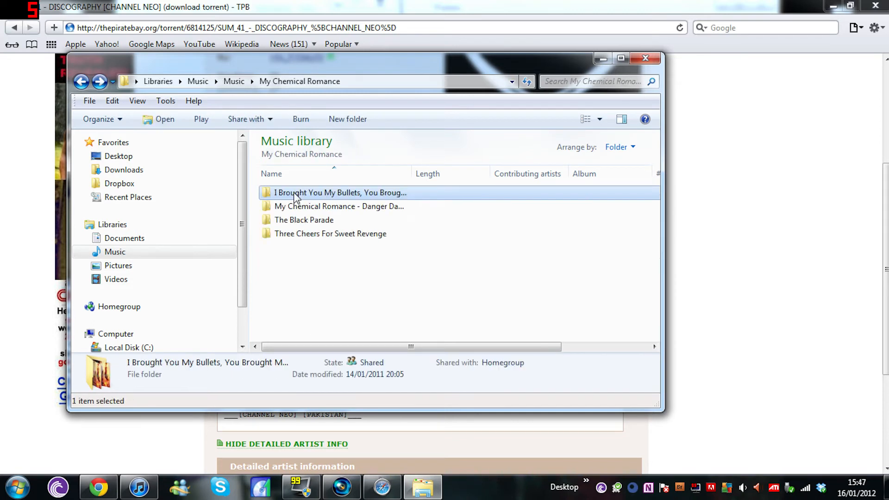
left_click(139, 487)
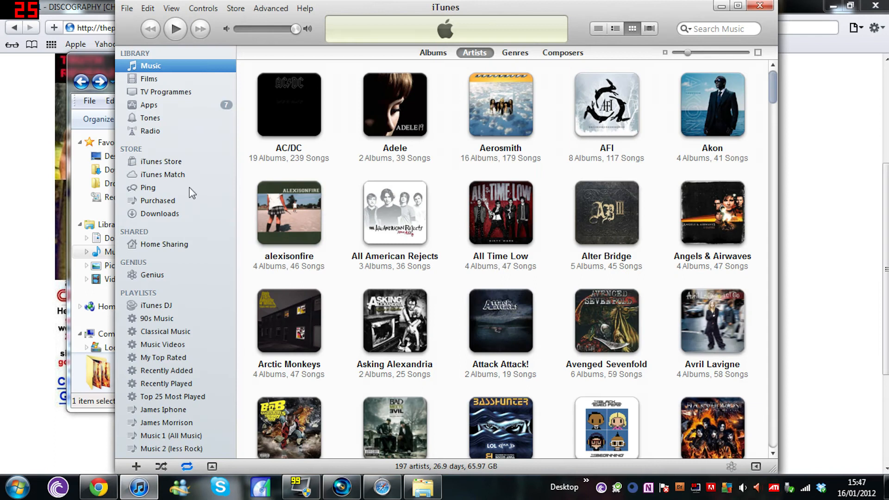
scroll("down", 3)
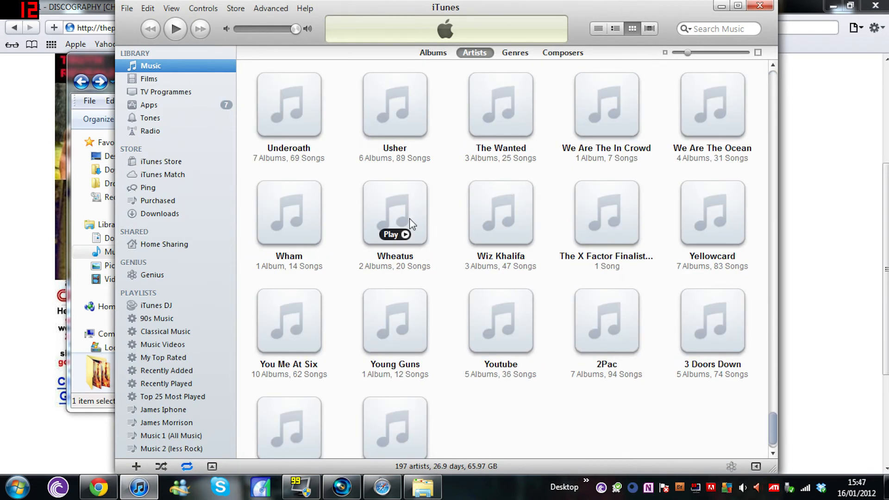
scroll("up", 3)
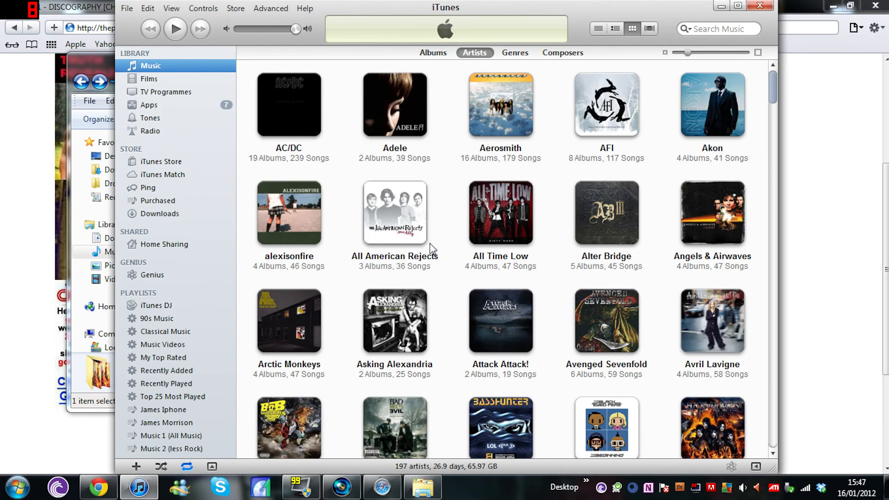
scroll("down", 3)
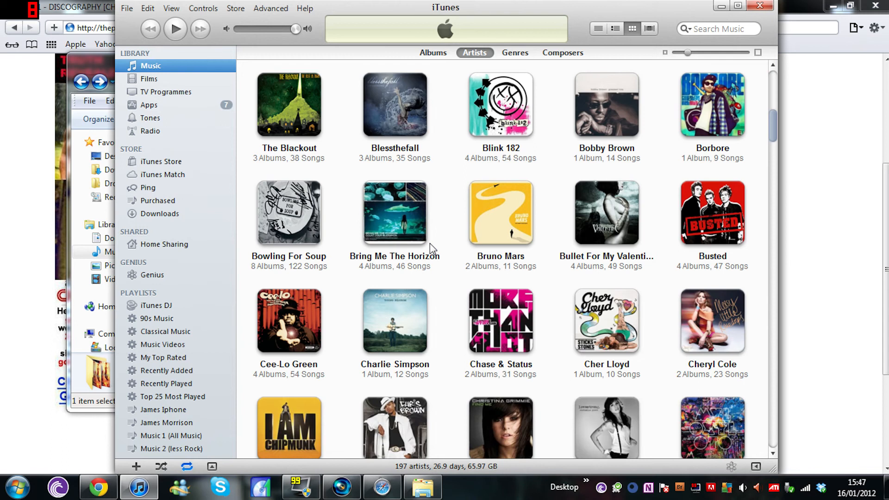
mouse_move(195, 266)
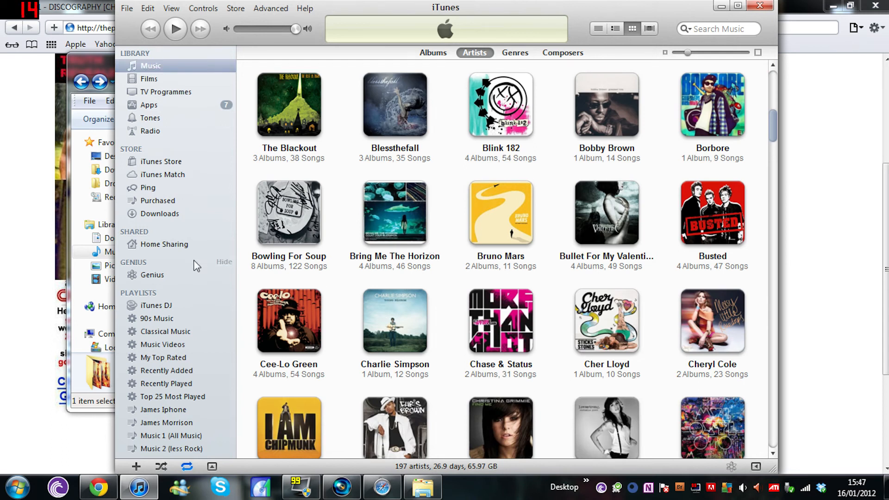
mouse_move(501, 212)
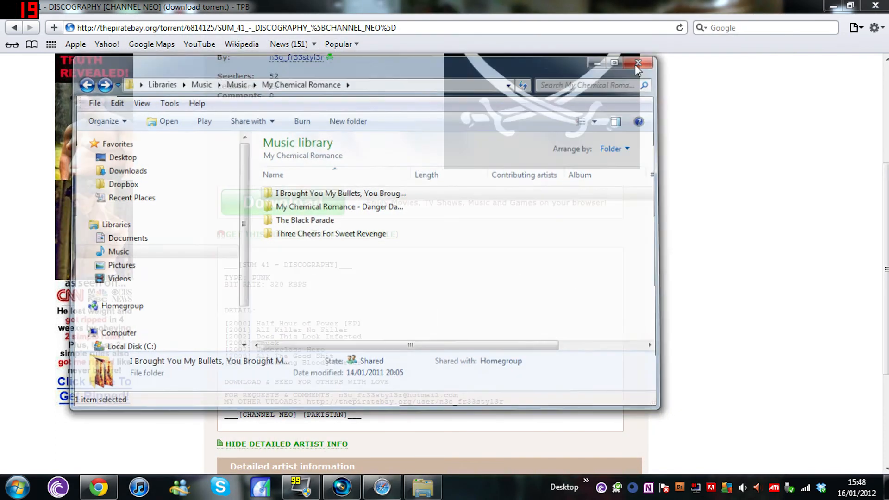
Close the music folder and play 'How to put songs on ipod/Iphone without Itunes' from the feed
left_click(637, 63)
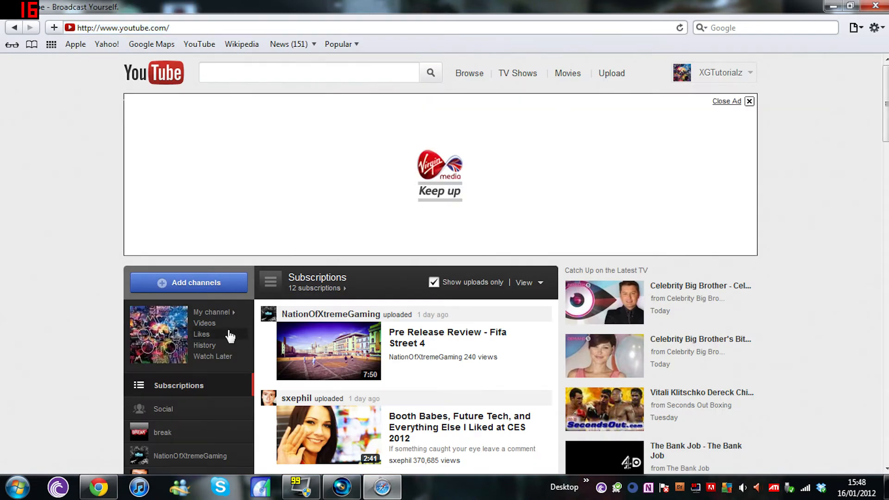
scroll("down", 3)
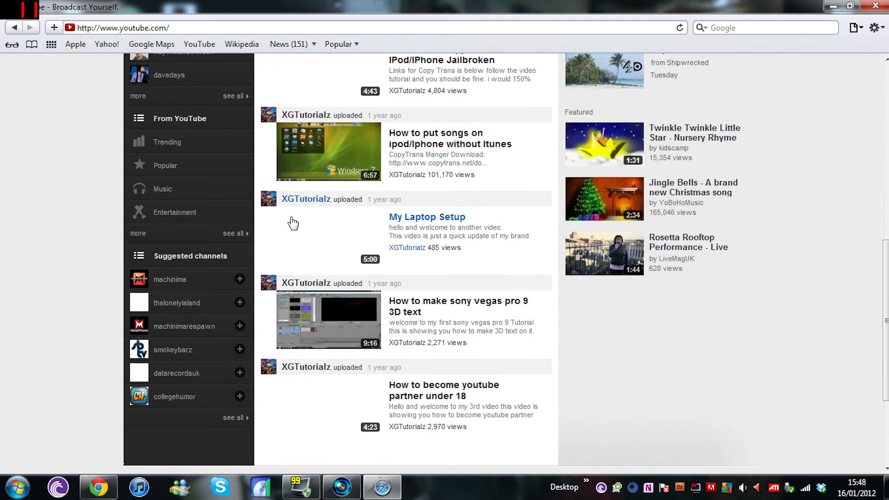
left_click(450, 139)
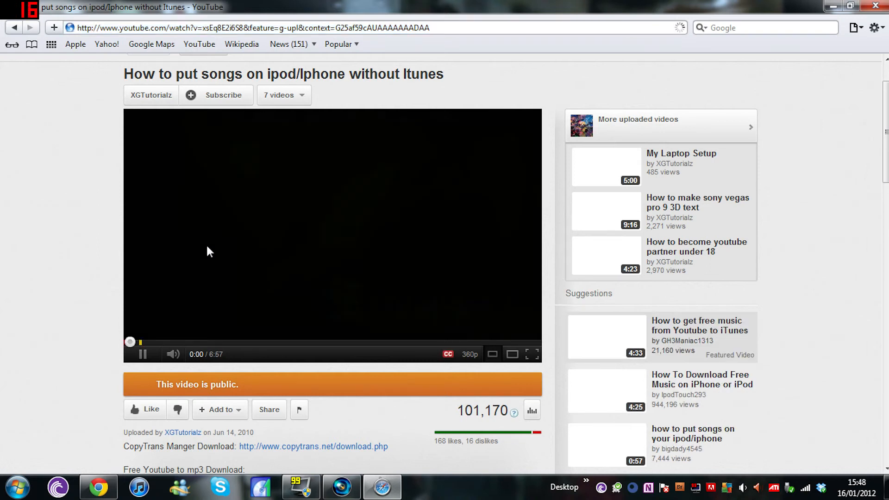
Expand the video's full description with the CopyTrans Manager and YouTube-to-MP3 links, then return to the top
scroll("down", 3)
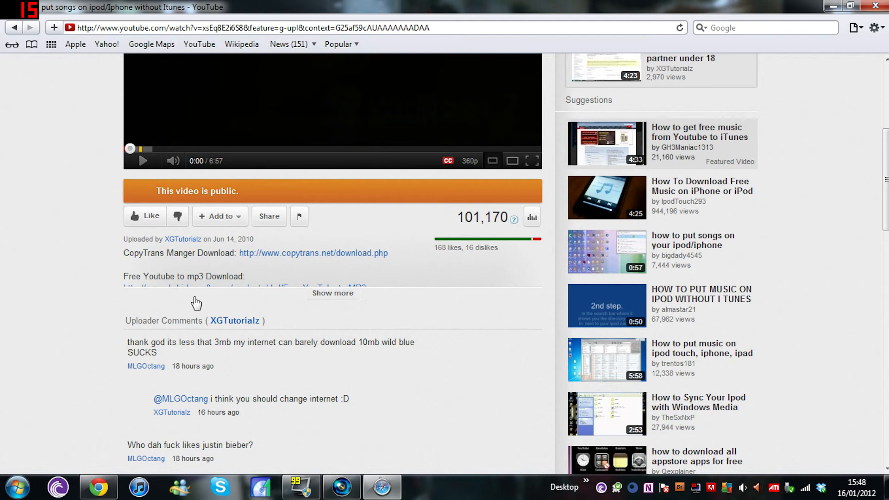
left_click(333, 293)
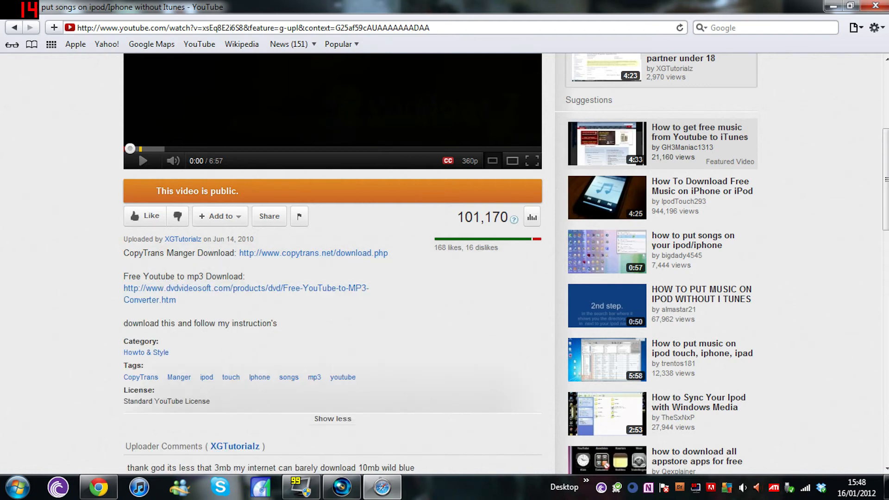
scroll("up", 3)
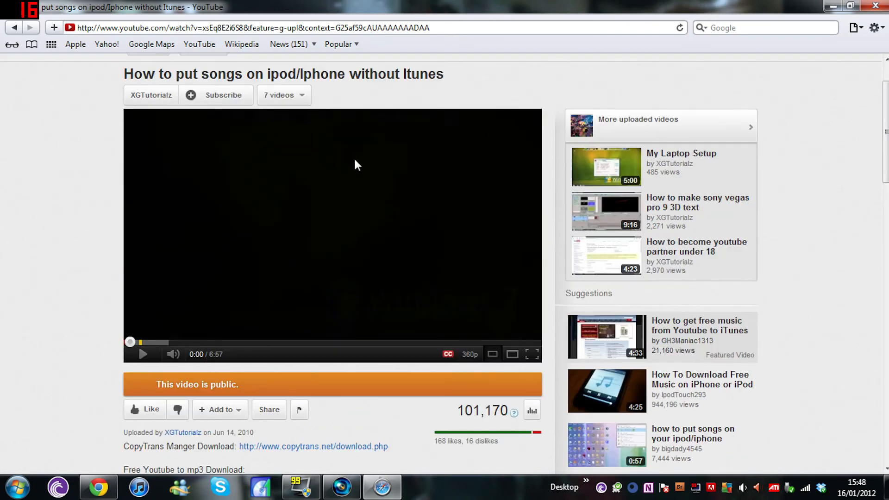
mouse_move(413, 288)
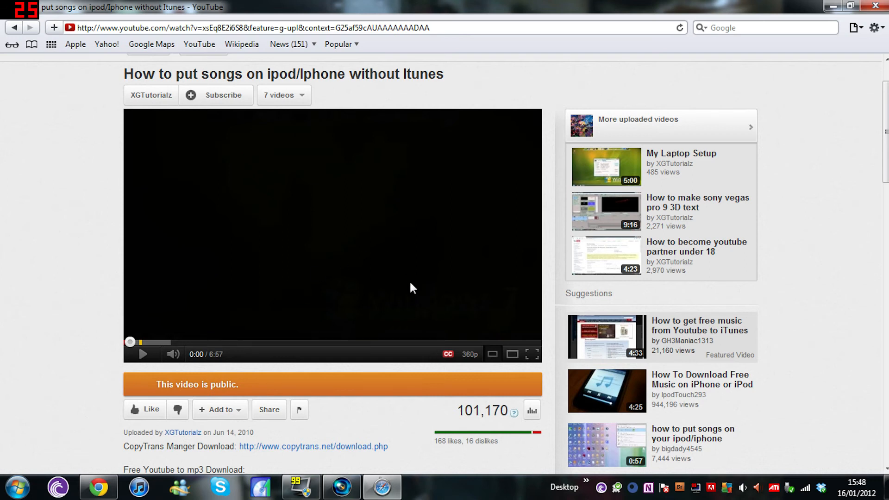
mouse_move(475, 217)
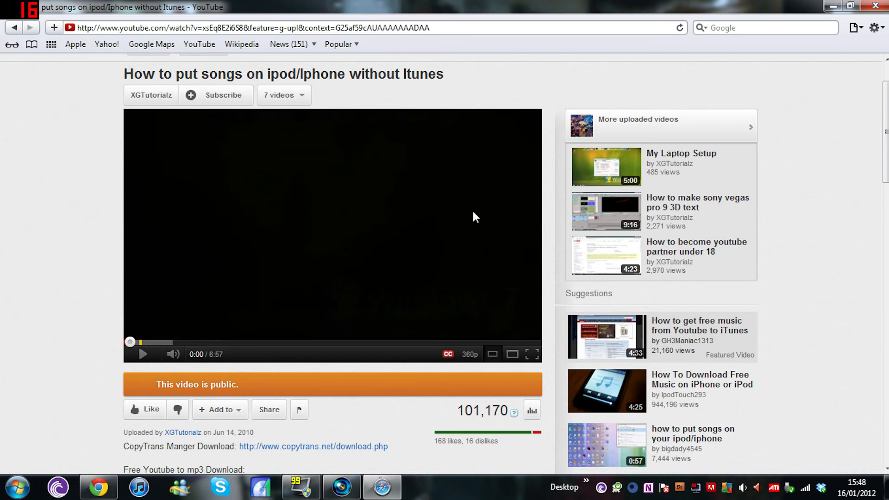
mouse_move(411, 299)
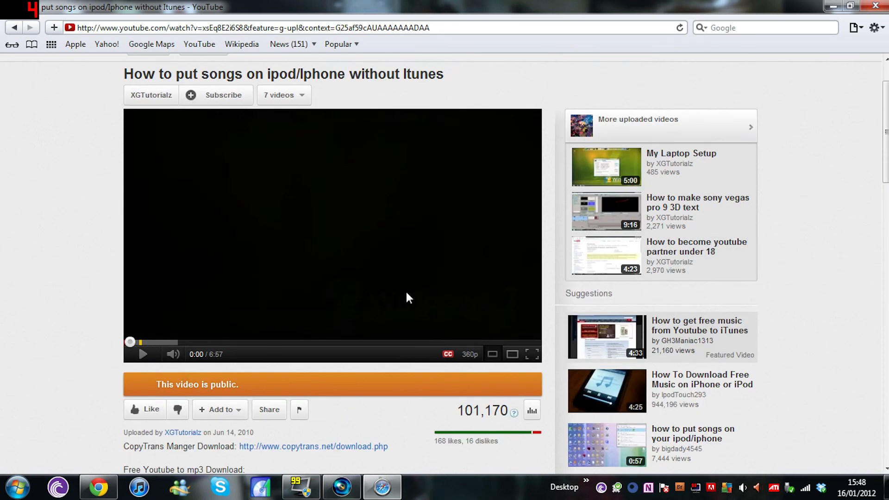
mouse_move(397, 293)
type("http://www.youtube.com/")
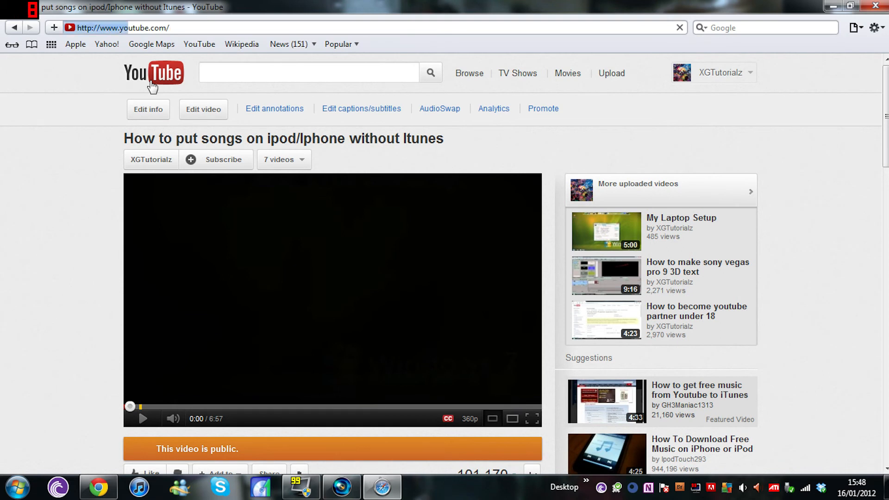
Go to the YouTube home page and scroll through the subscriptions feed and back
left_click(153, 73)
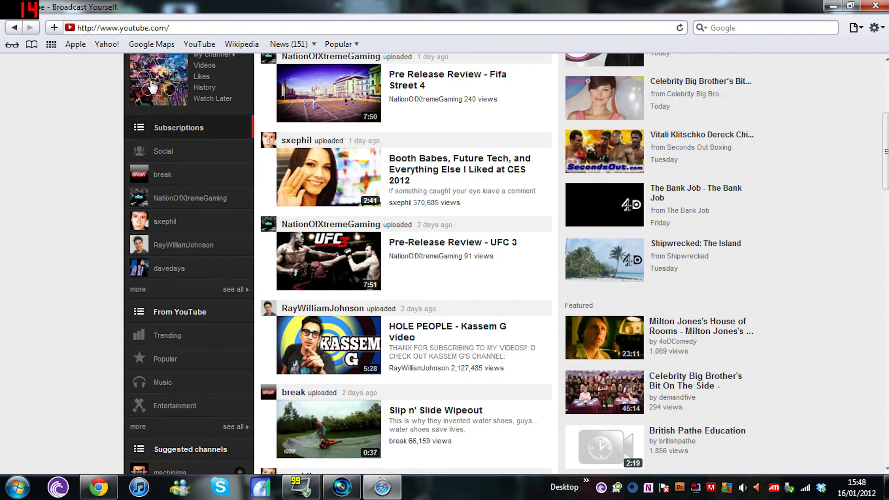
scroll("down", 3)
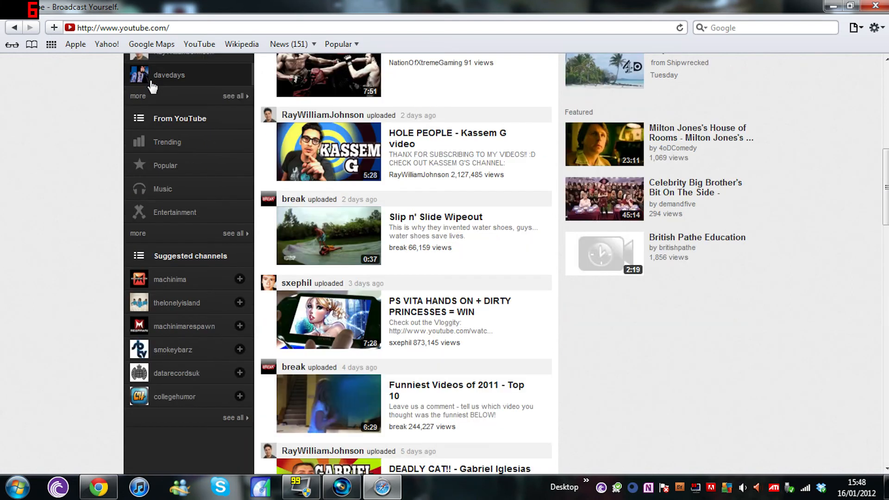
scroll("down", 3)
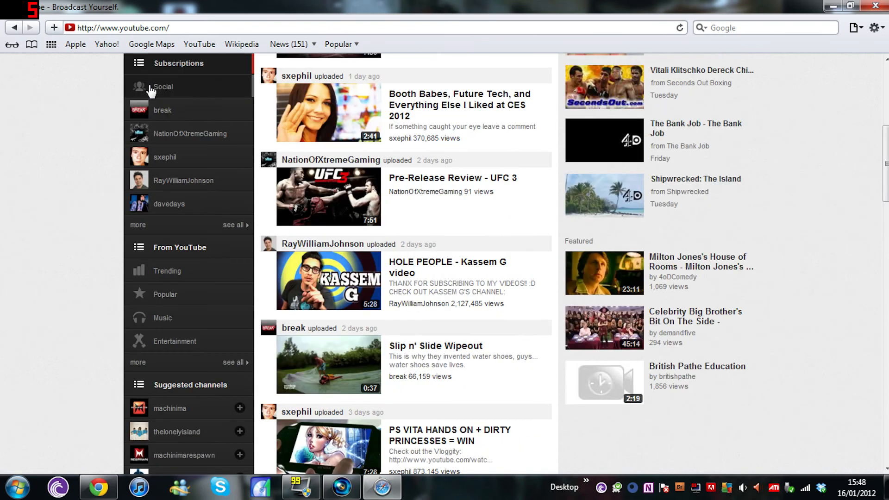
scroll("up", 3)
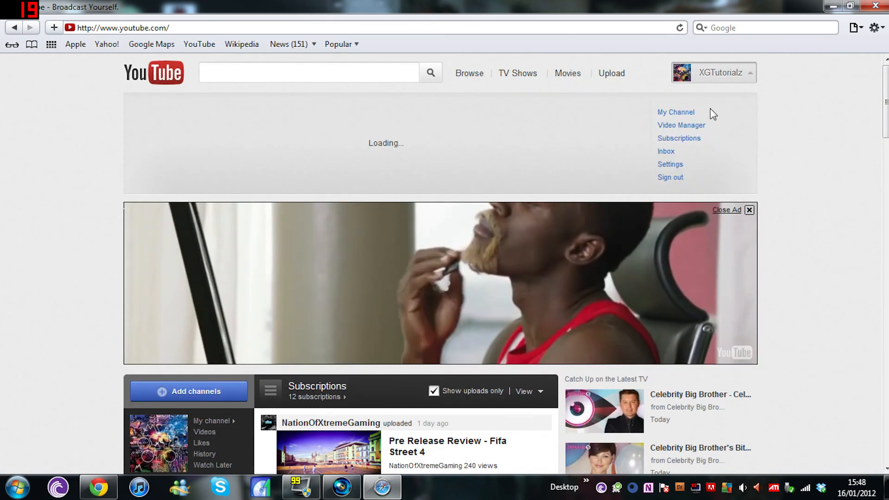
Open Video Manager and scroll through the seven uploaded videos' views, comments and ratings
left_click(681, 125)
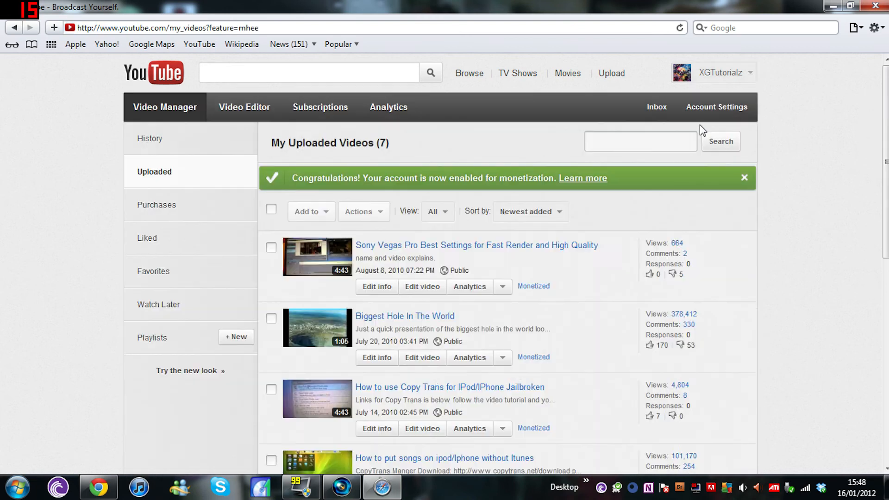
scroll("down", 3)
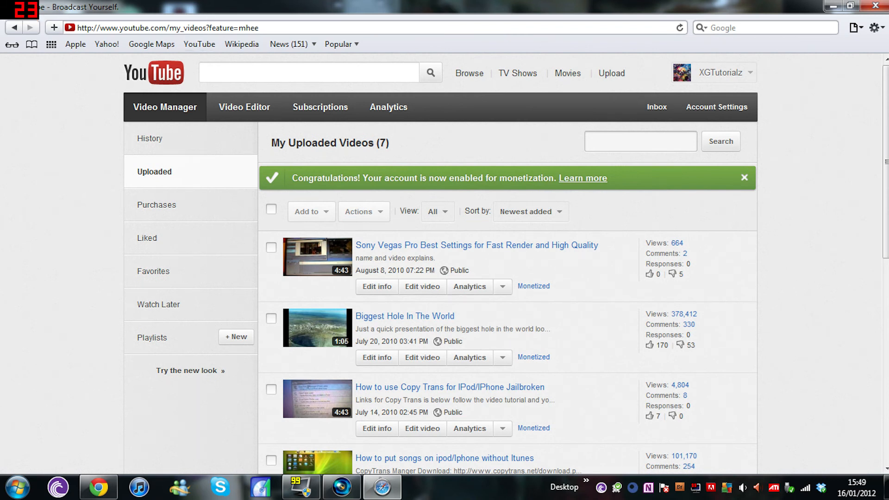
mouse_move(429, 73)
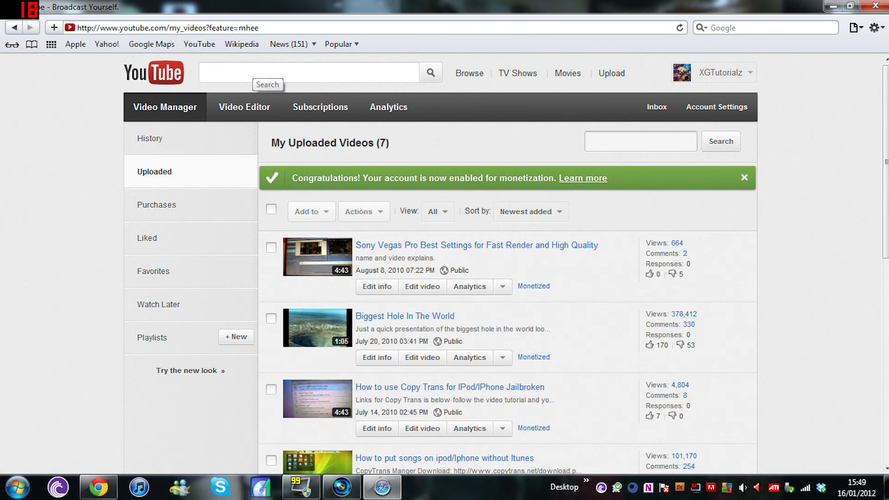
scroll("down", 3)
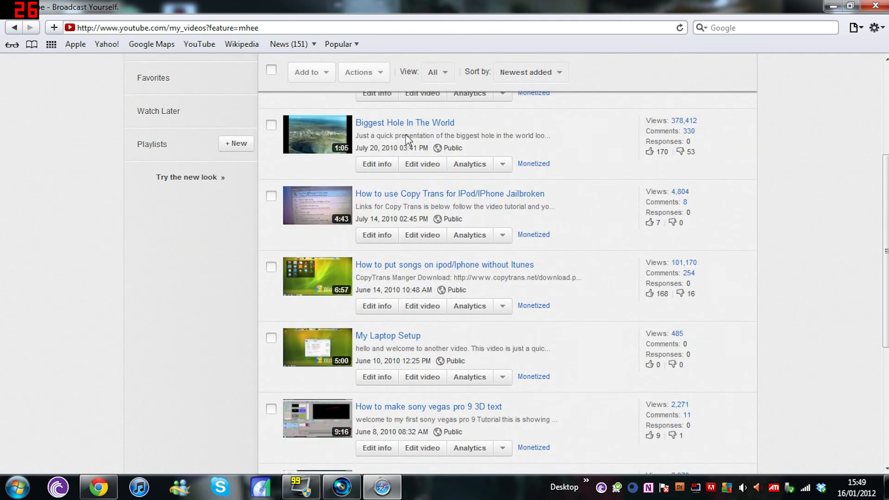
mouse_move(624, 156)
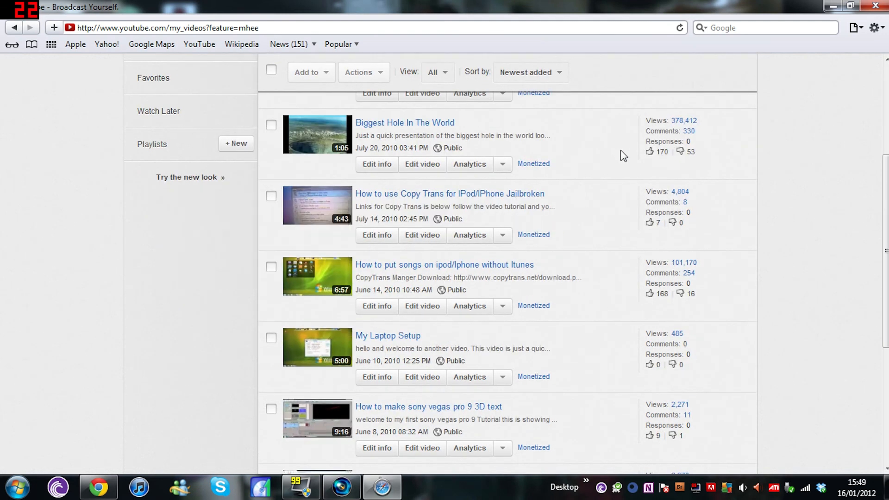
mouse_move(685, 263)
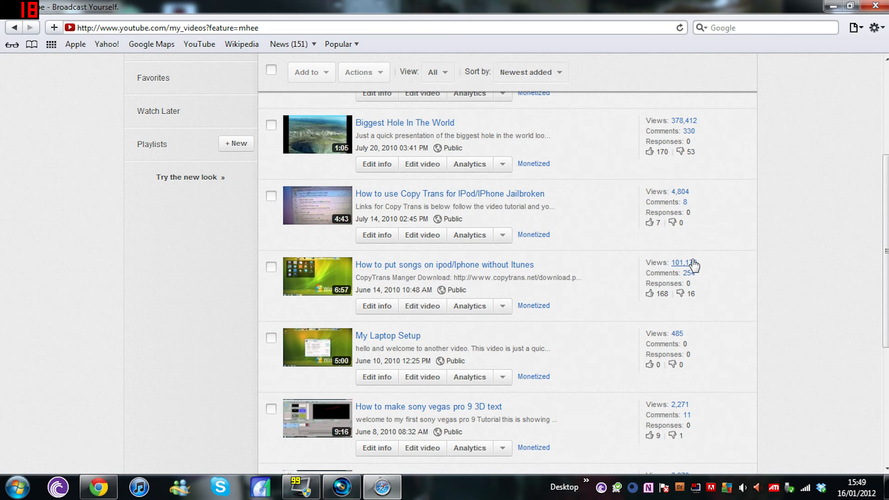
scroll("up", 3)
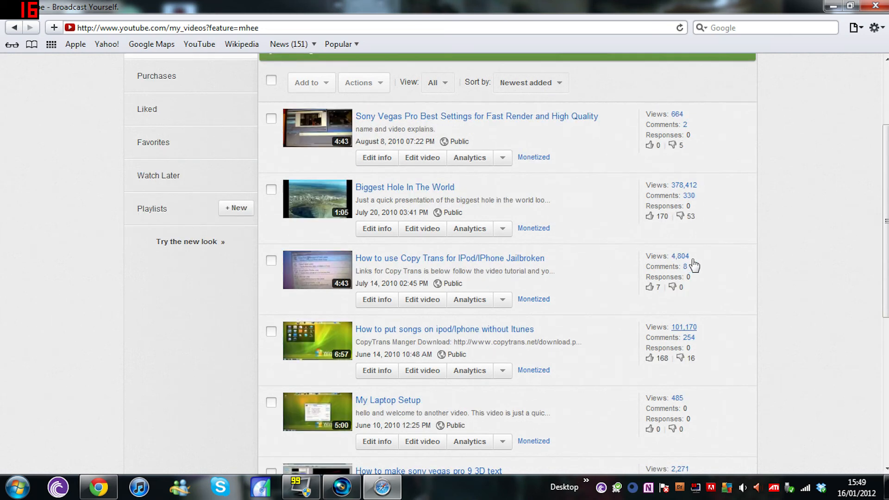
scroll("up", 3)
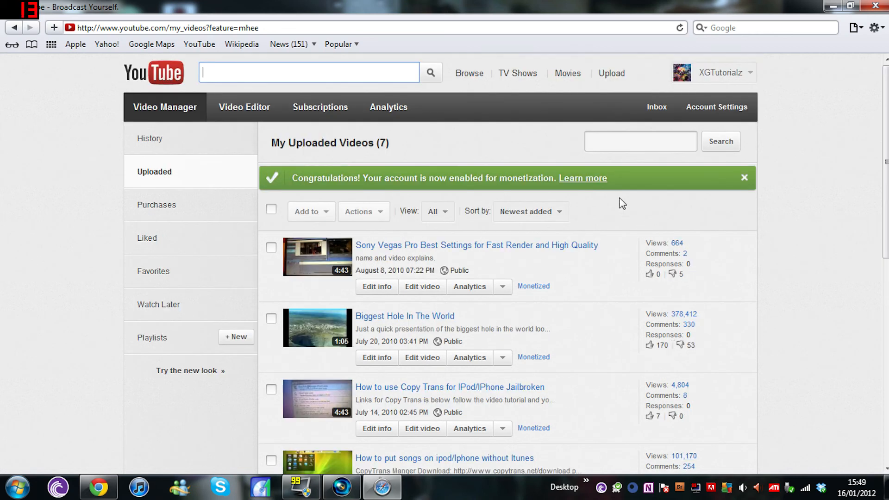
scroll("down", 3)
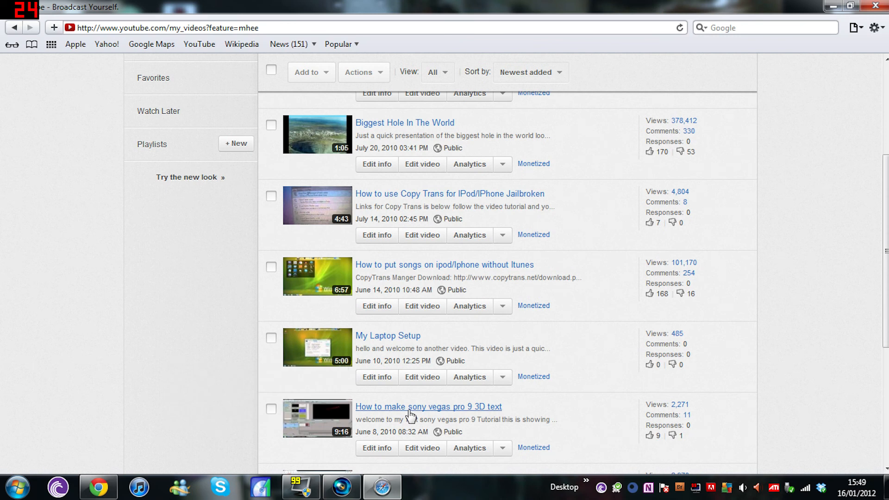
mouse_move(464, 229)
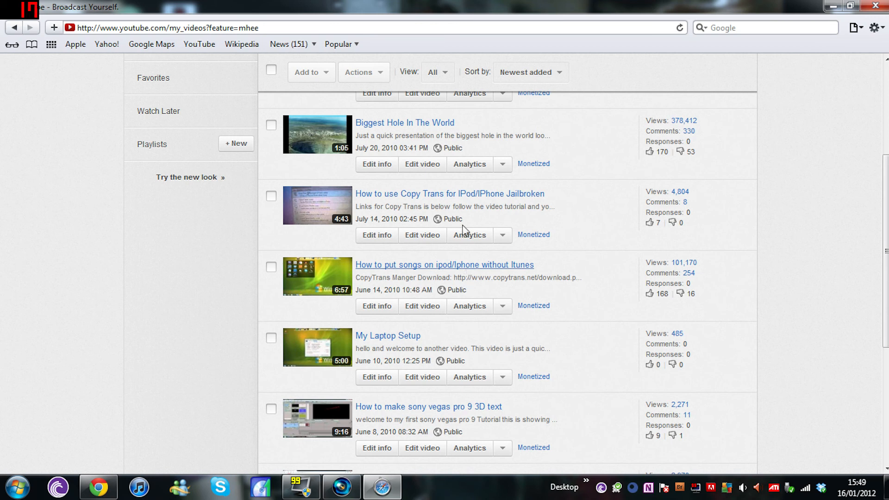
scroll("up", 3)
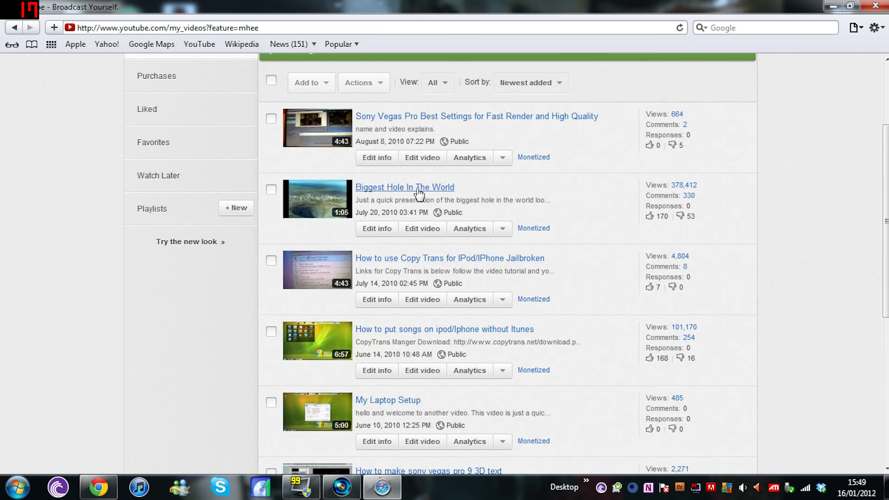
mouse_move(395, 400)
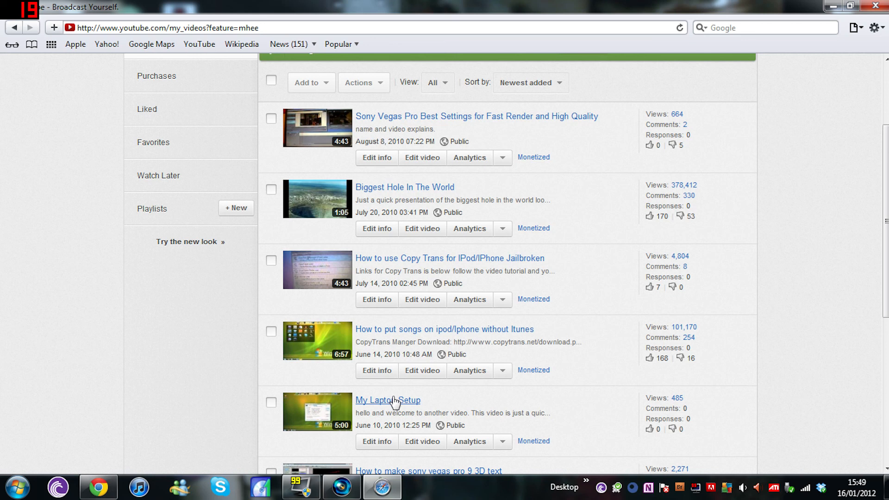
scroll("down", 3)
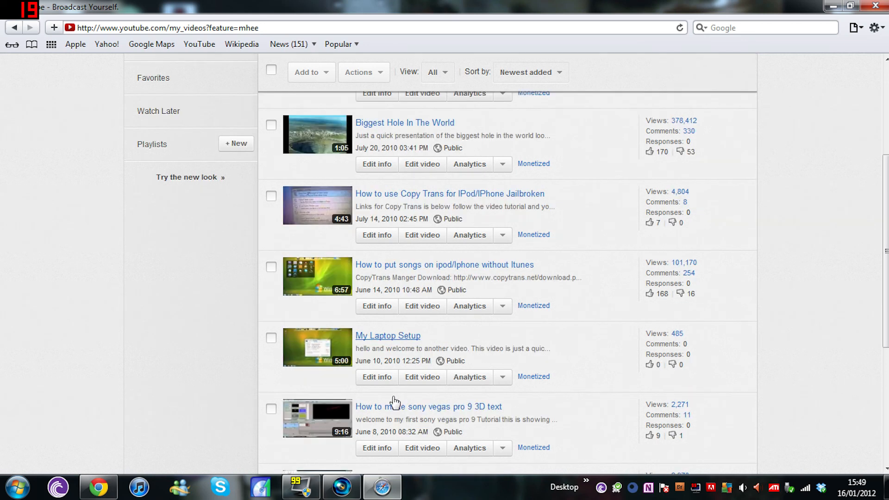
scroll("up", 3)
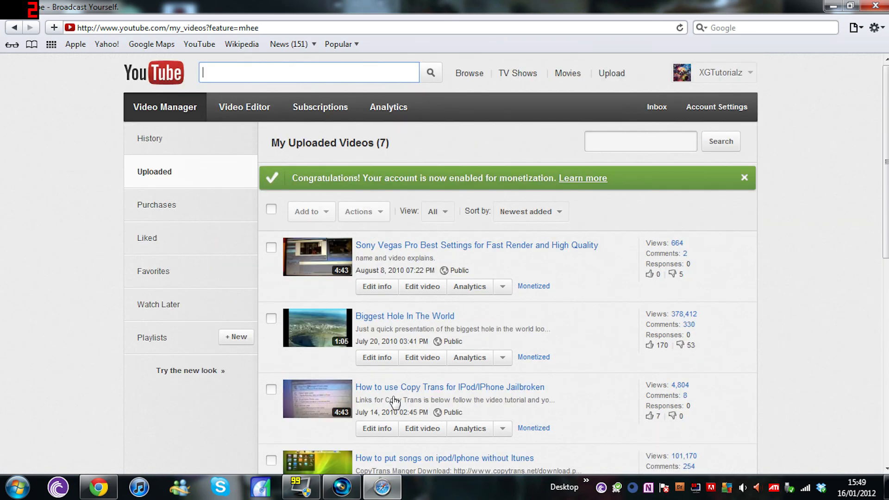
scroll("down", 3)
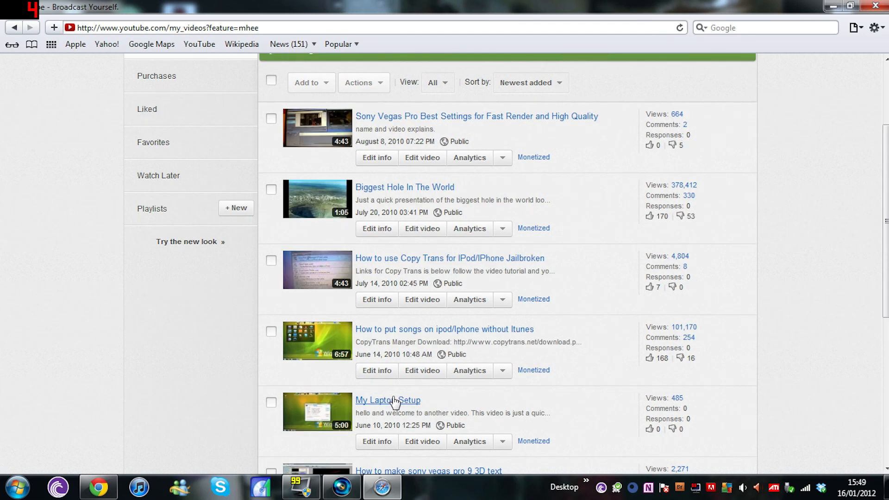
scroll("down", 3)
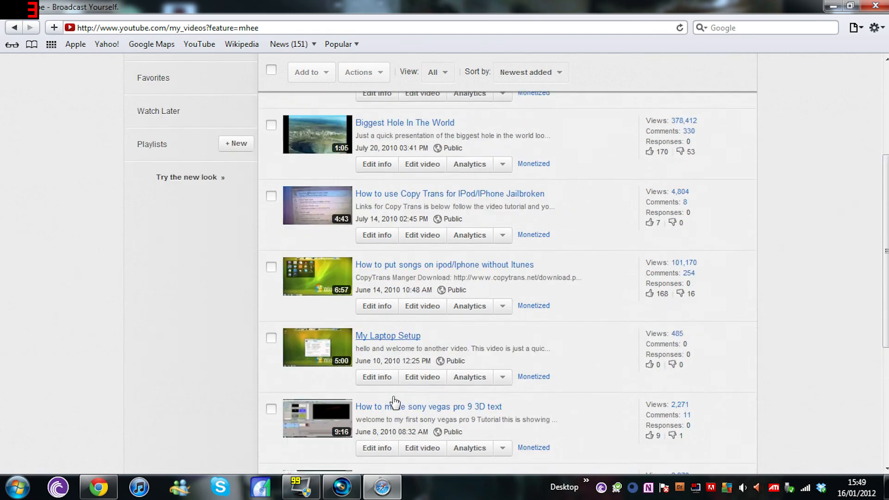
scroll("up", 3)
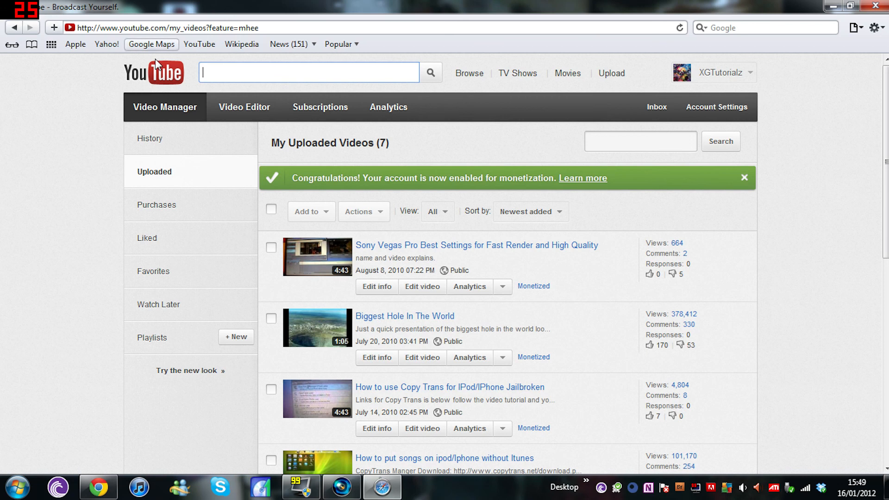
Return to the YouTube home page and start the top advert video playing
left_click(154, 72)
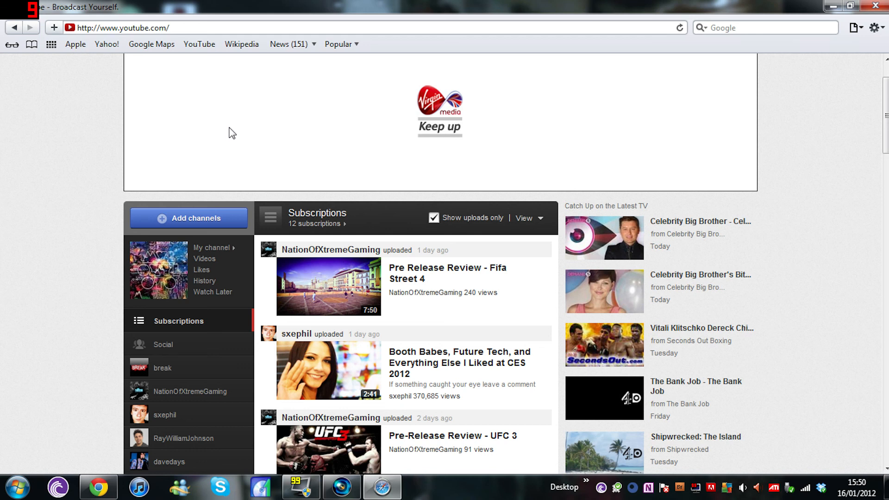
left_click(439, 111)
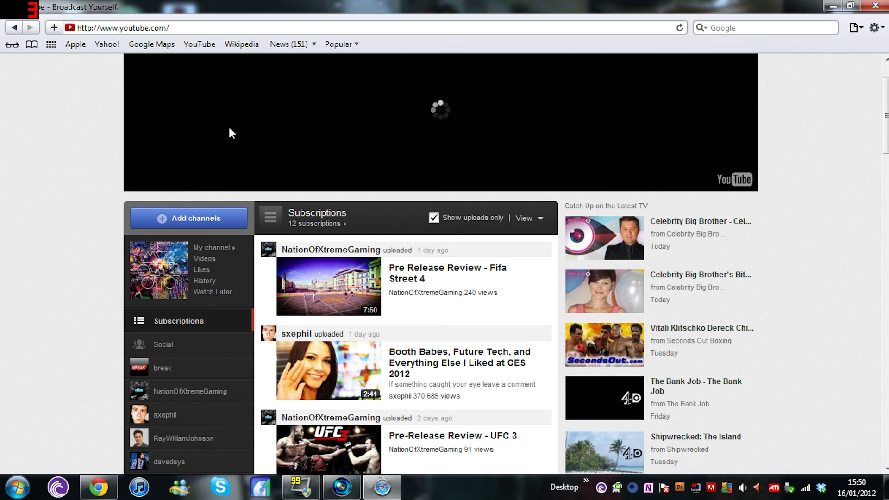